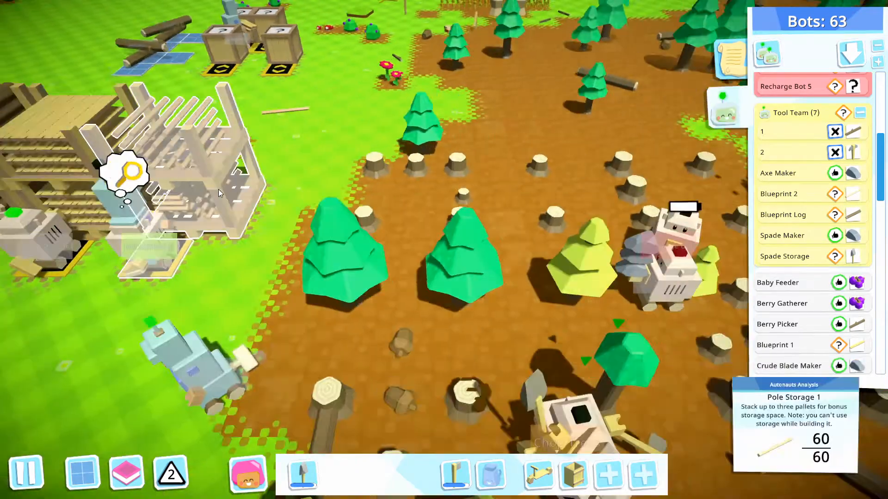
Open the Lumber Team's Dig Holes bot to view its find-soil, dig and restock loop.
left_click(346, 255)
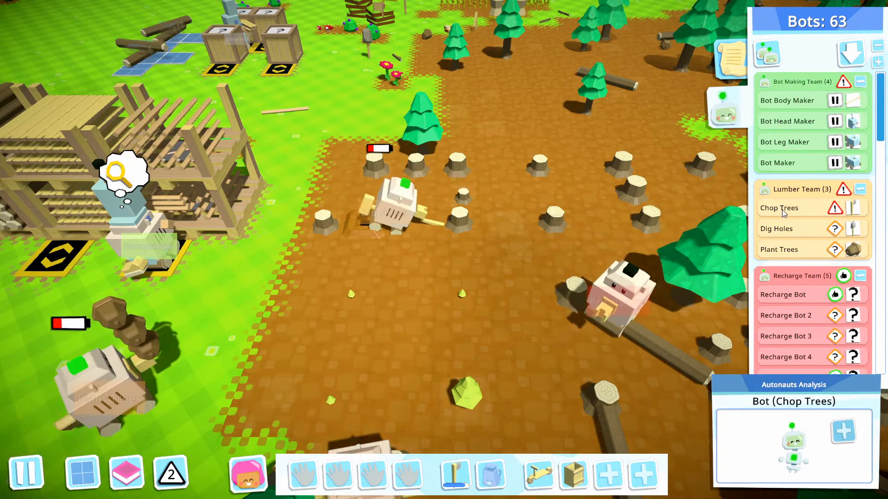
left_click(776, 228)
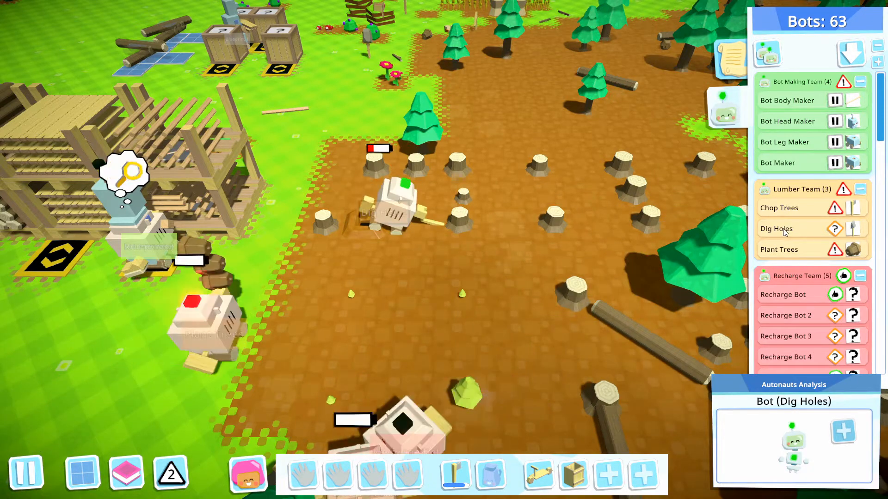
left_click(776, 228)
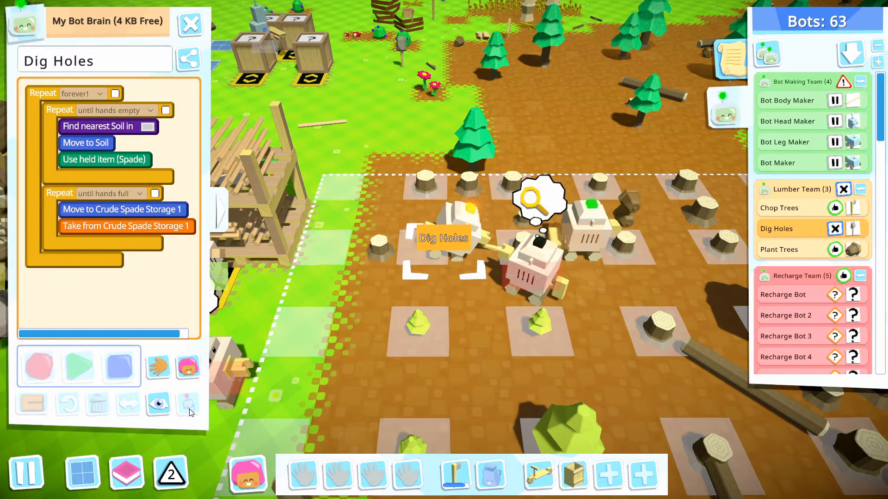
Select idle bot Mk1012 in the line of new bots to show its empty program.
left_click(157, 403)
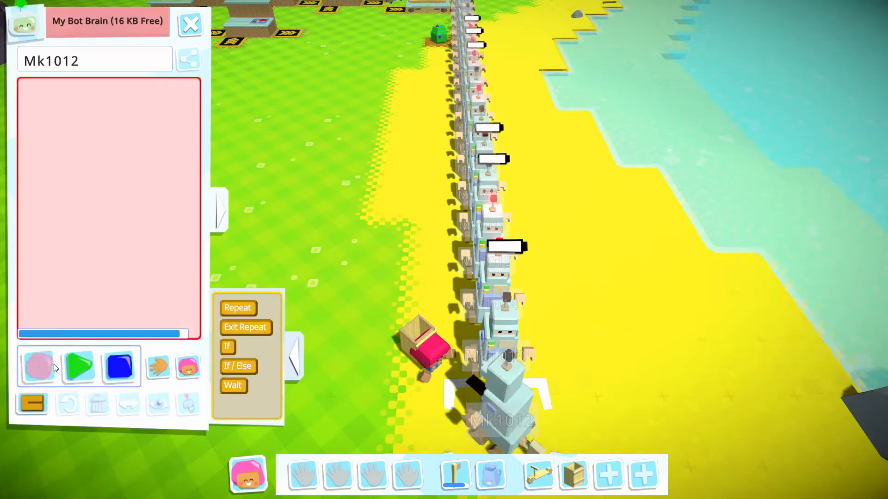
mouse_move(31, 403)
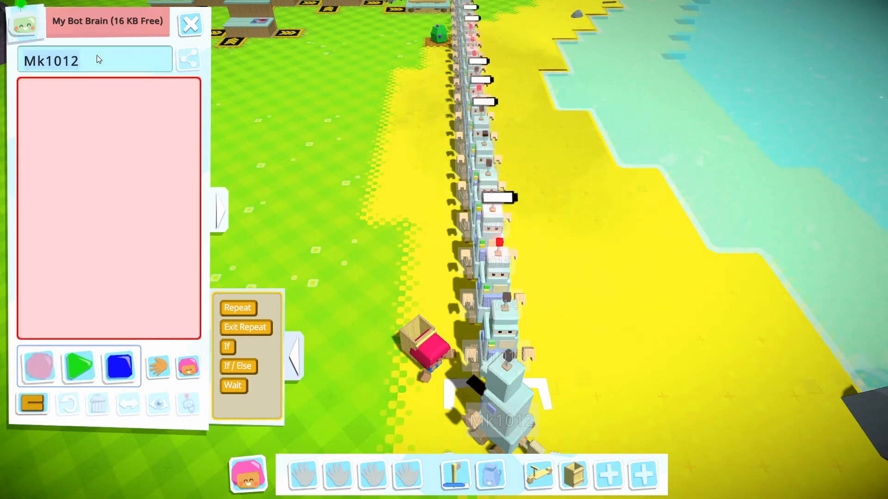
Name the new bot 'Dig Holes 2' in the bot brain's name field.
type("Dig Holes 2")
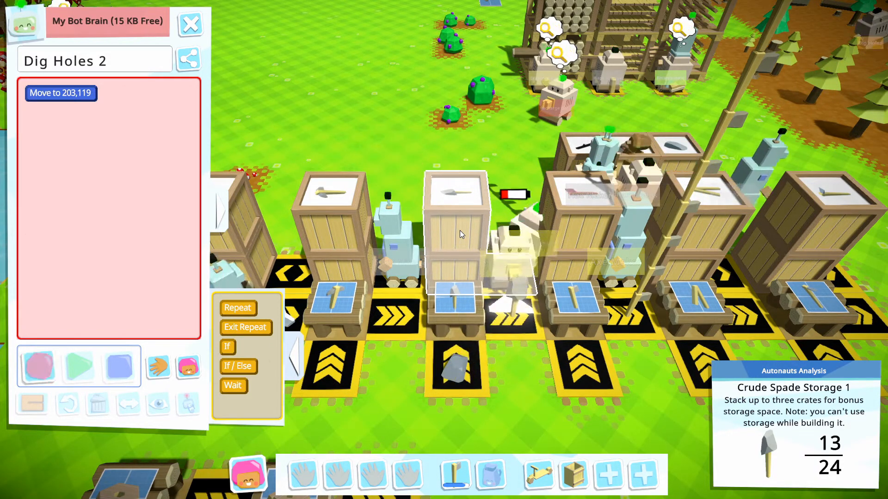
Record taking a spade from Crude Spade Storage 1 and digging soil, repeating until hands empty.
left_click(454, 244)
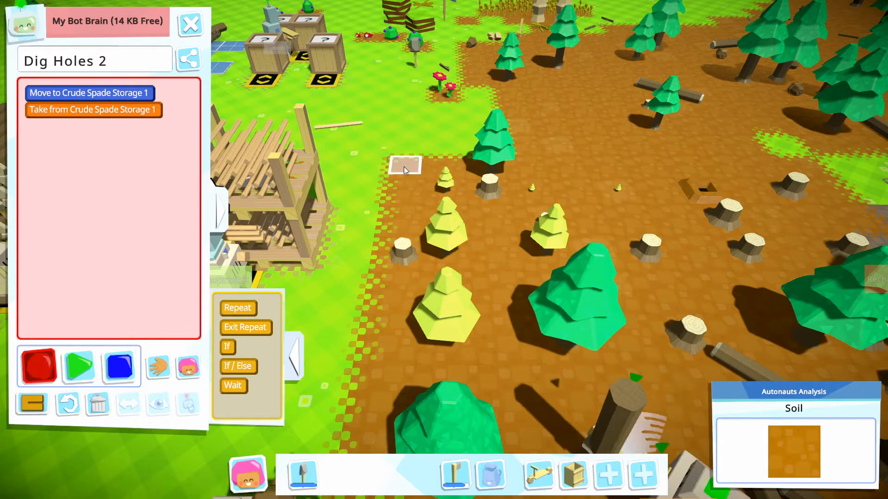
left_click(405, 165)
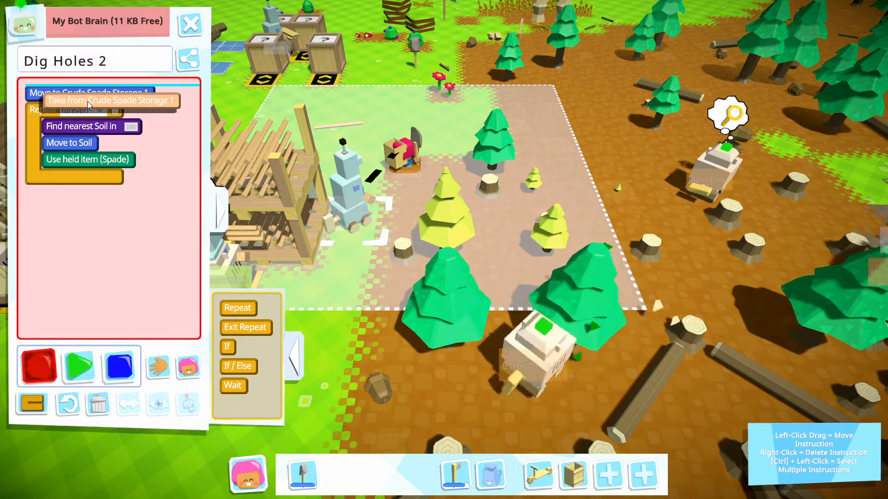
left_click(82, 126)
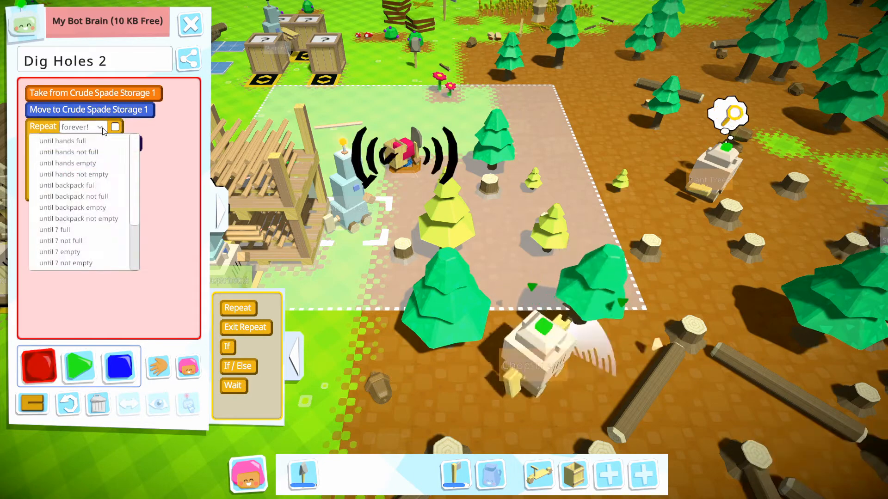
left_click(70, 163)
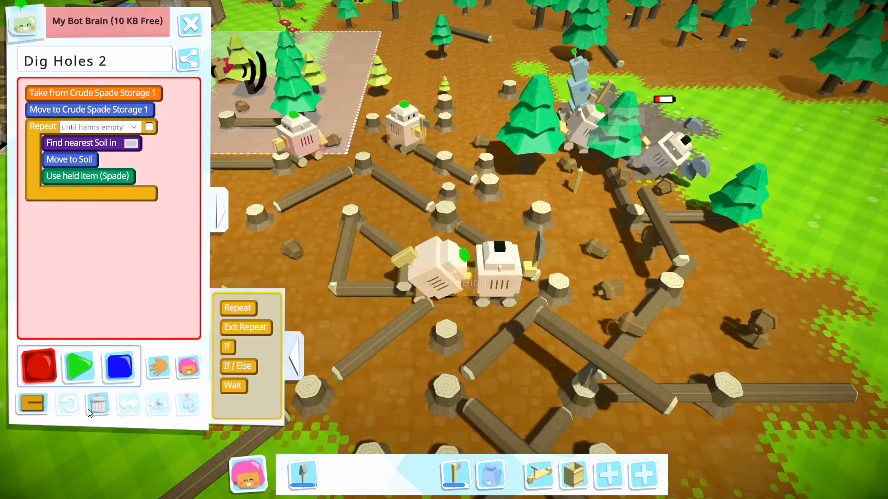
Stop recording Dig Holes 2's program and close its bot brain window.
left_click(96, 404)
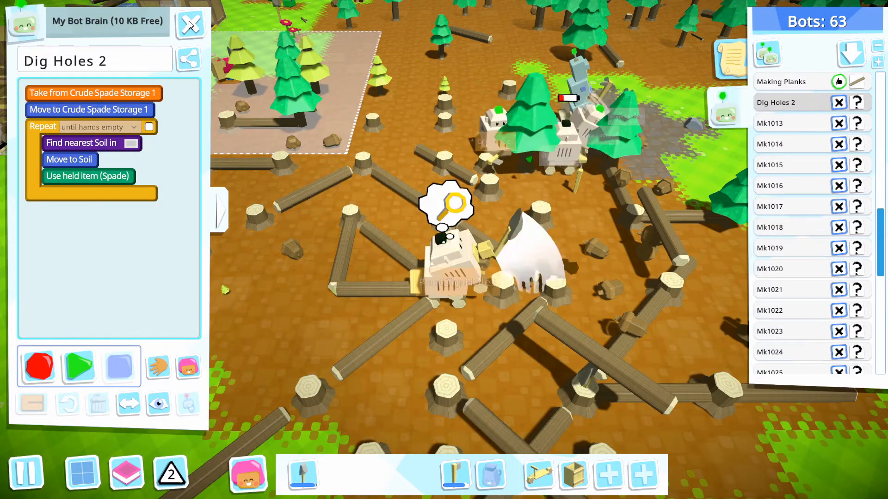
left_click(96, 403)
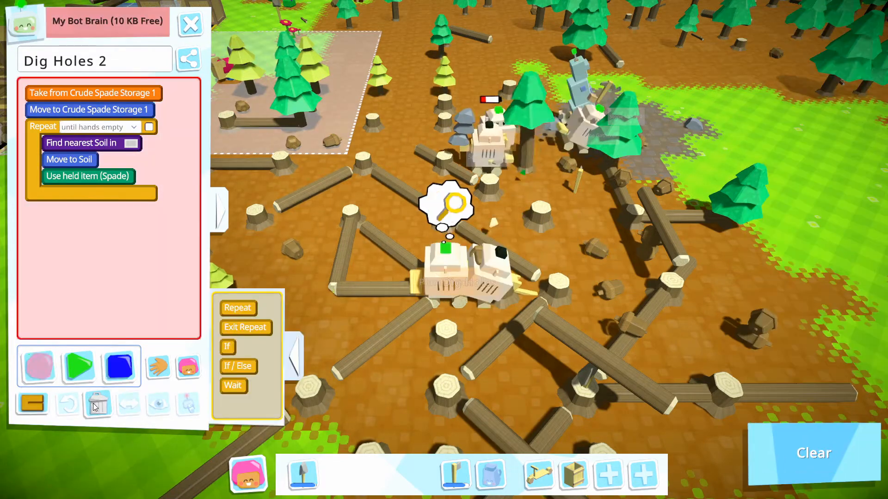
left_click(96, 404)
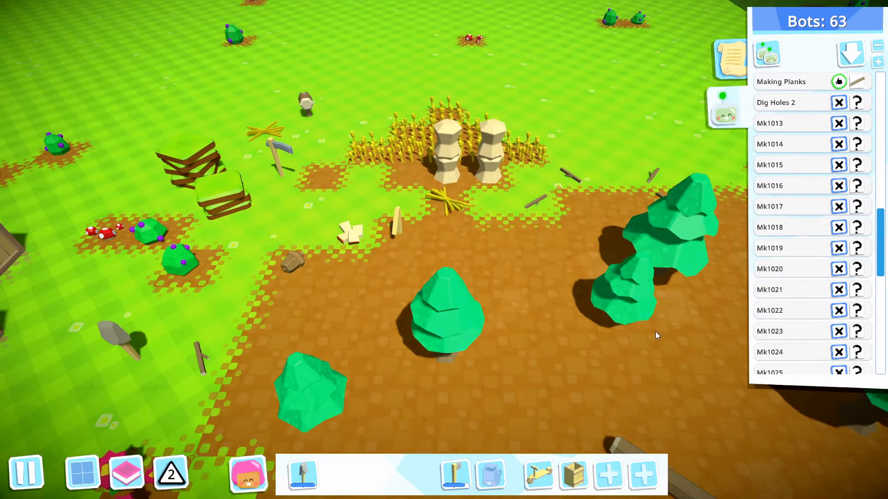
Inspect the wild cereal crop and place another tall stacked structure on its field.
left_click(274, 309)
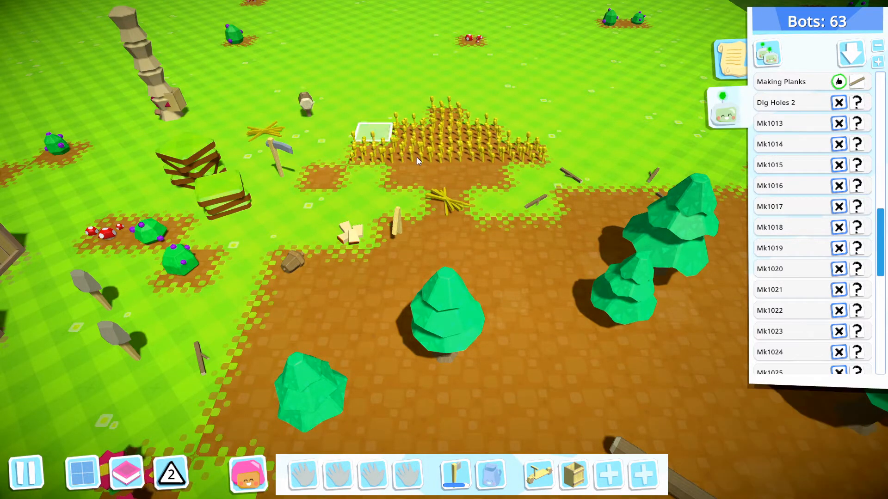
left_click(446, 204)
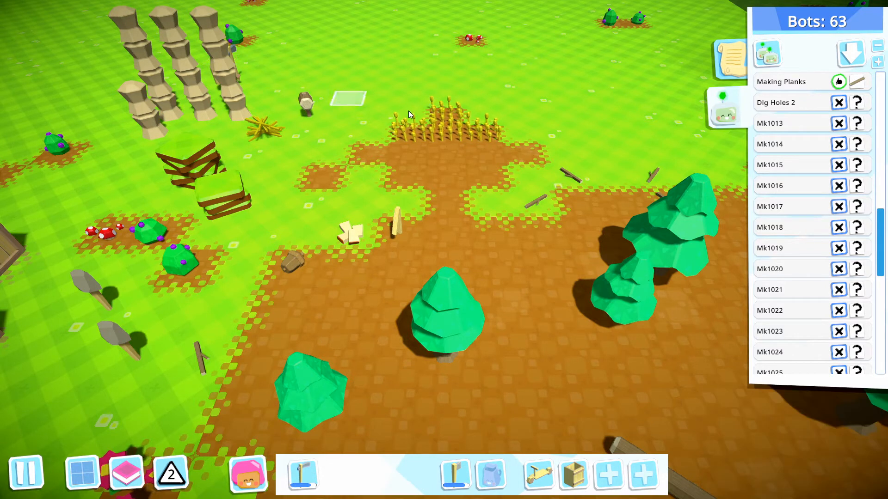
left_click(447, 113)
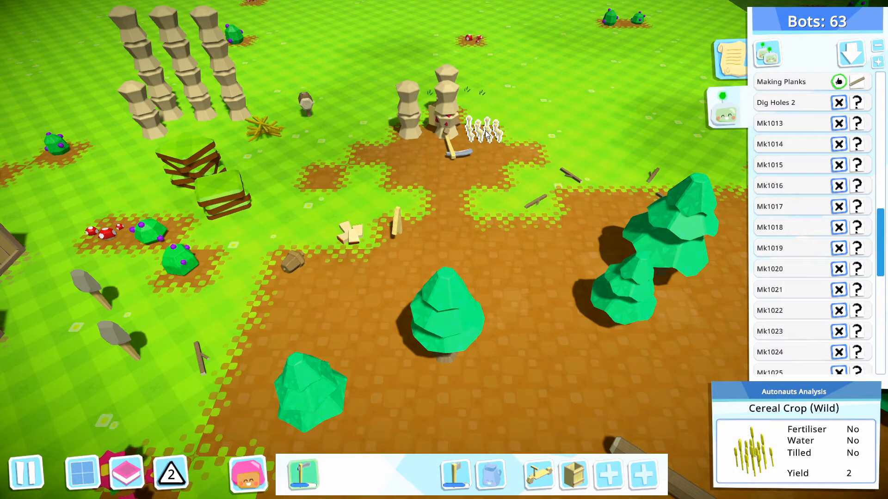
left_click(484, 122)
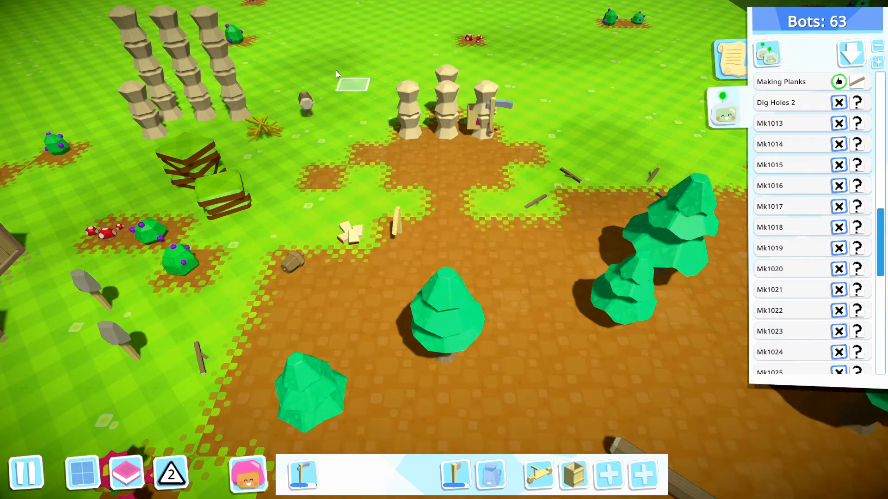
left_click(408, 119)
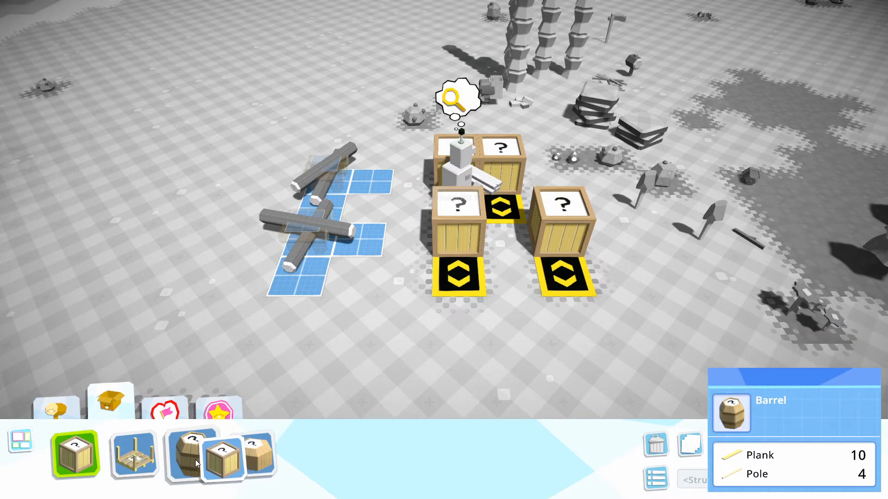
Select the Barrel build option, costing 10 planks and 4 poles.
left_click(252, 454)
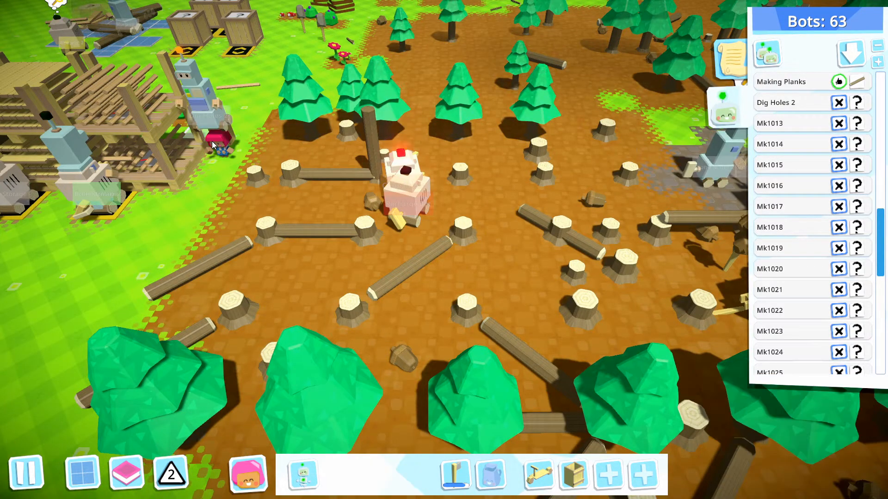
Select Dig Holes 2 from the Bots list to show its spade-and-dig program.
left_click(774, 102)
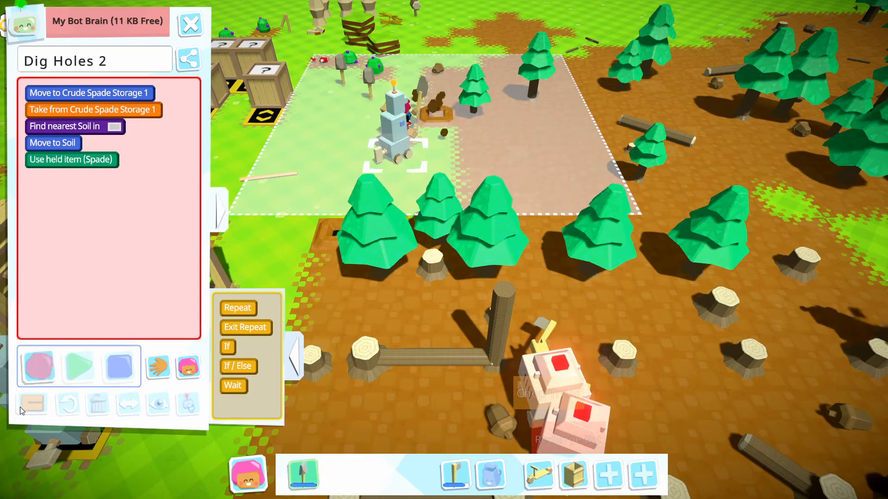
Wrap Find, Move and Dig in Repeat forever and begin editing the soil search area.
left_click(31, 403)
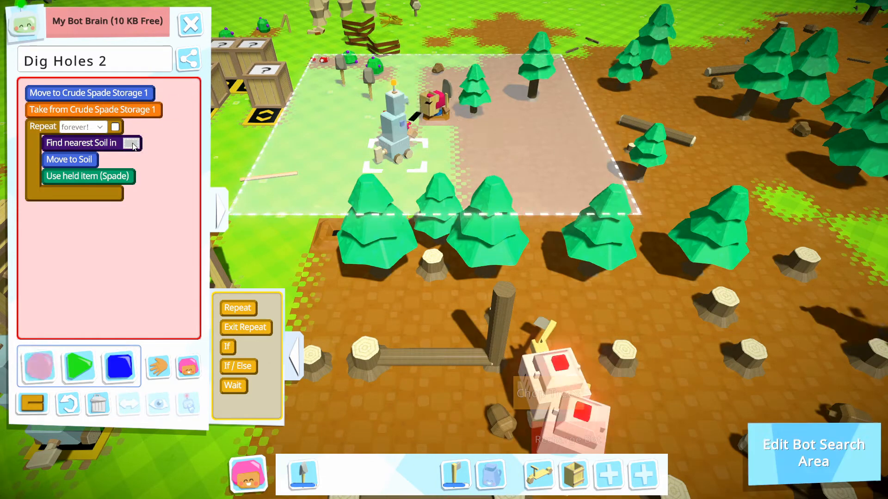
left_click(812, 453)
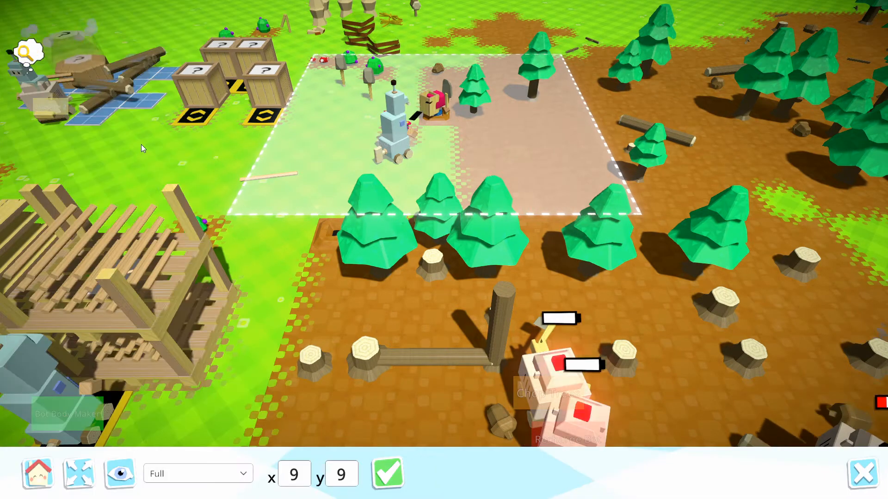
Set the soil search area to the 17x17 maximum over the grass and confirm it.
left_click(79, 473)
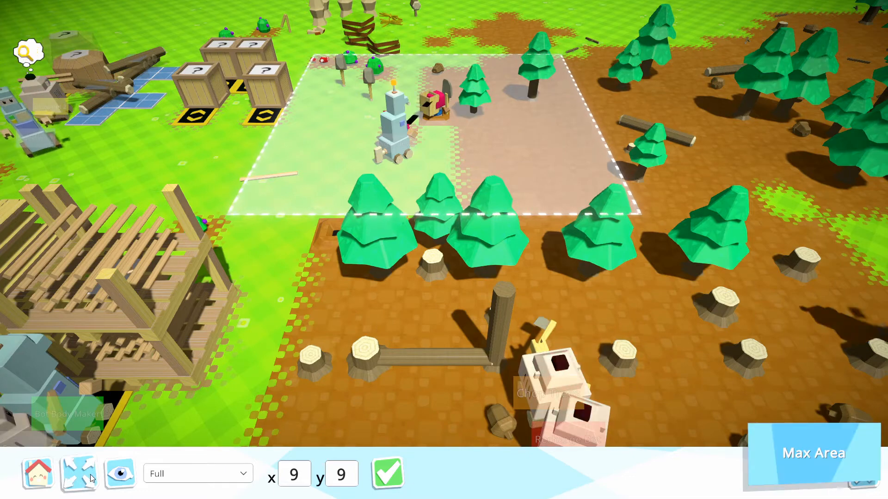
left_click(813, 453)
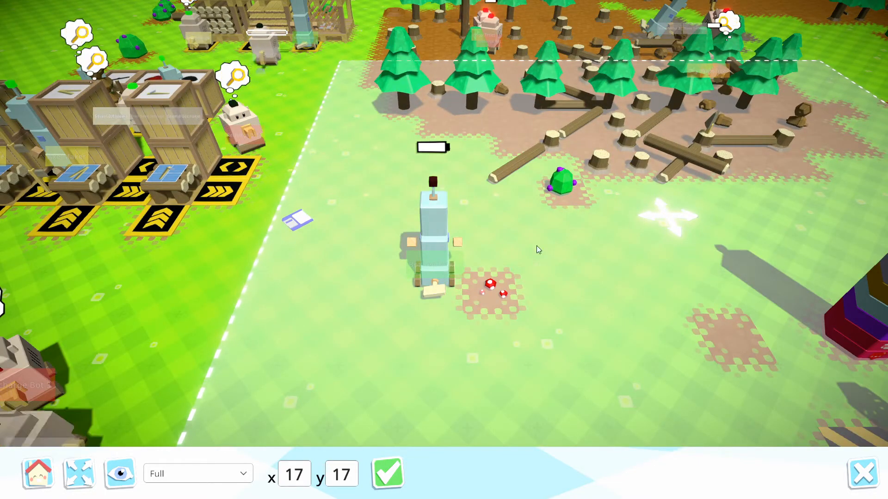
left_click(388, 474)
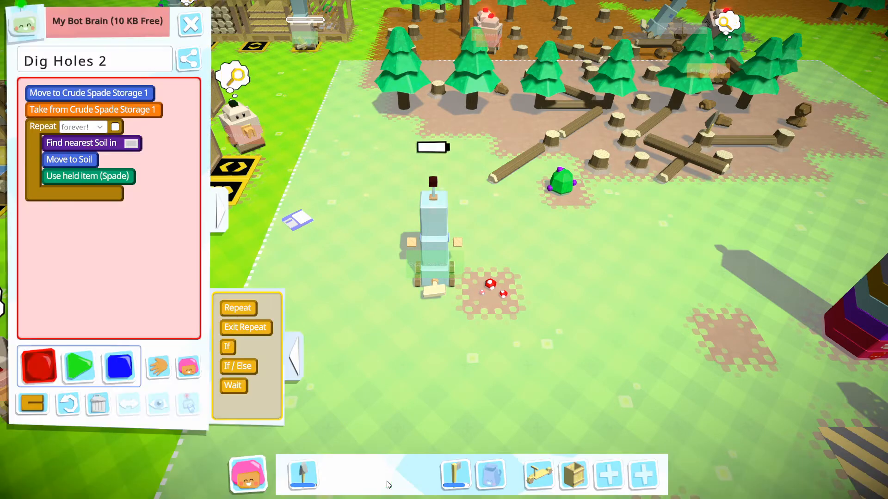
mouse_move(32, 404)
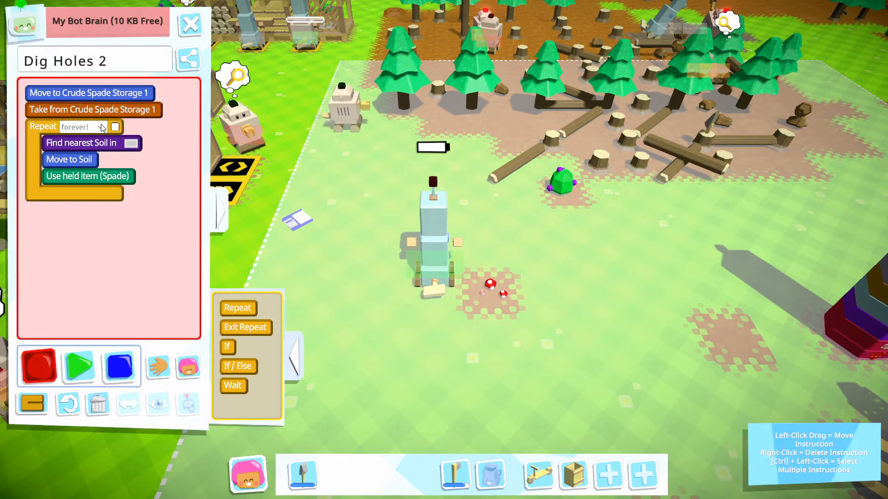
Open the Repeat condition choices and clear Dig Holes 2's instruction list entirely.
left_click(81, 127)
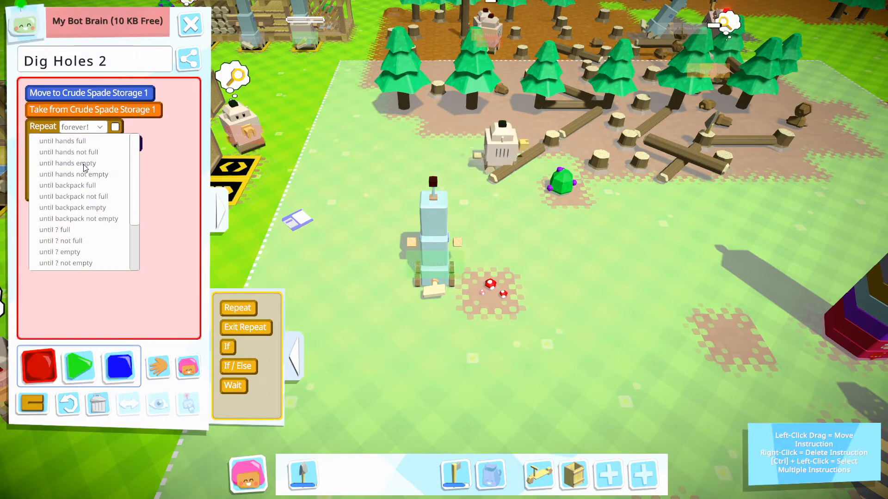
left_click(67, 163)
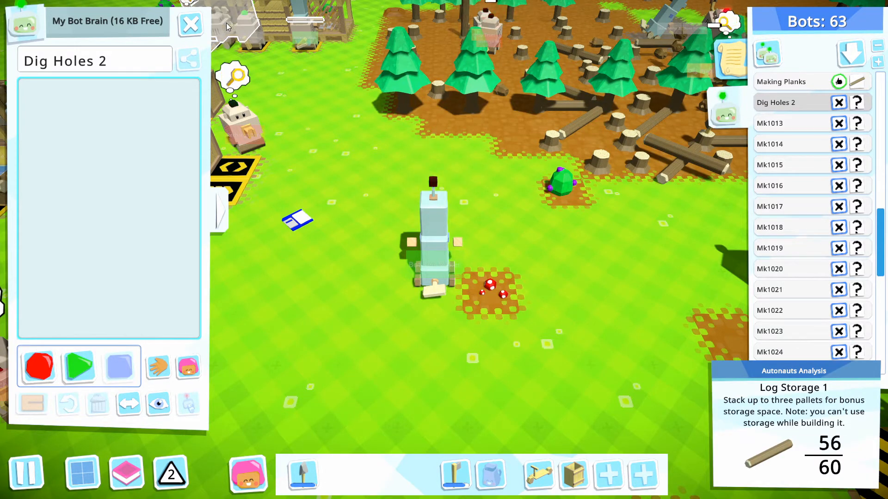
Record Dig Holes 2 finding the nearest soil, moving to it and digging with the spade.
left_click(37, 367)
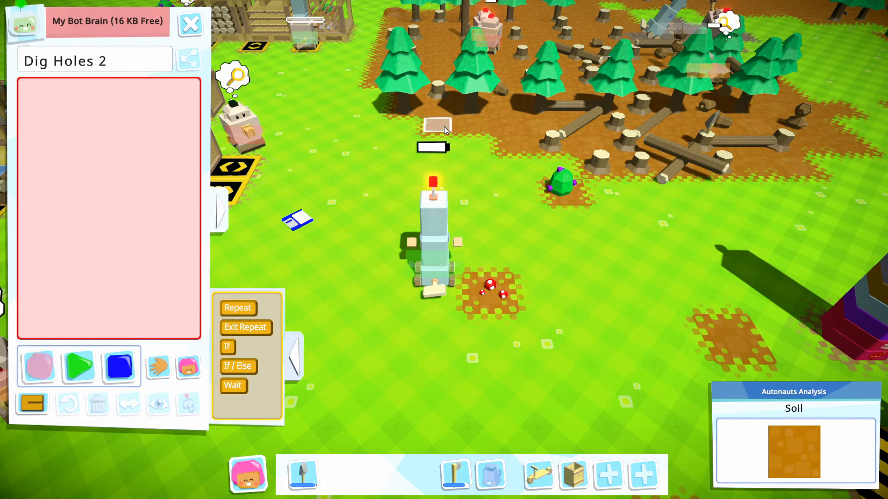
left_click(435, 125)
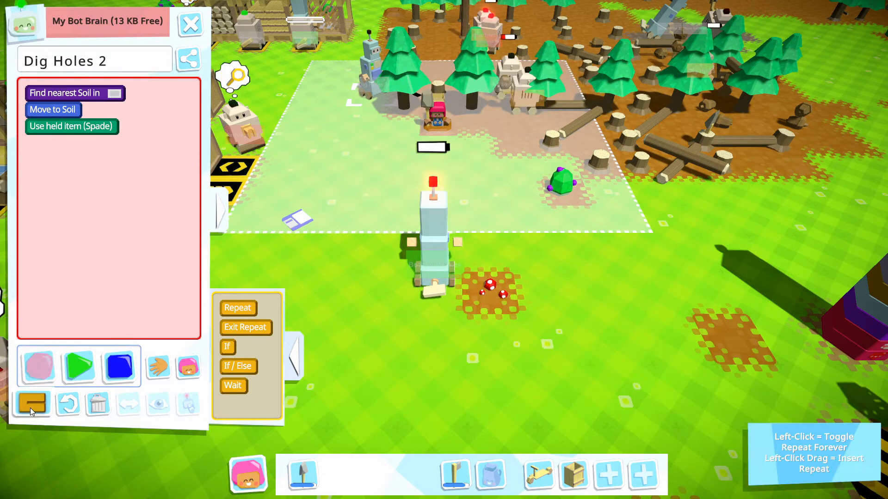
Wrap the steps in Repeat forever, set the inner loop to 'until hands empty', and move spade-fetching first.
left_click(32, 404)
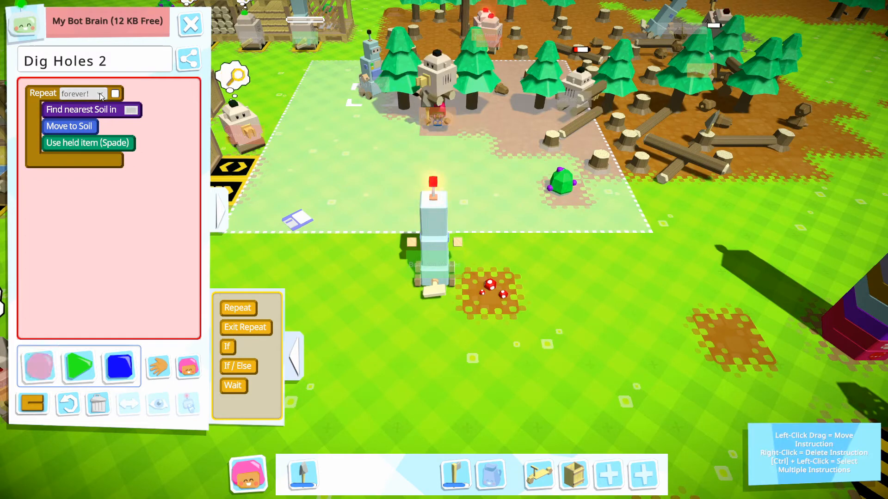
left_click(82, 93)
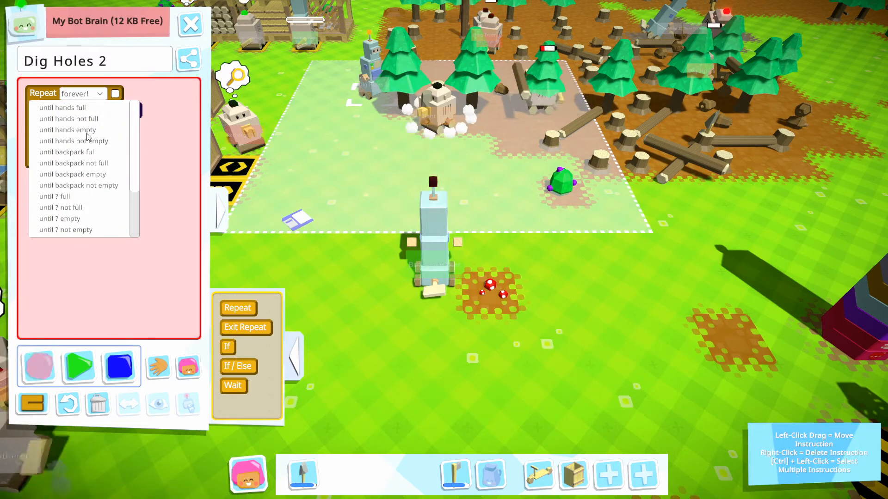
left_click(67, 129)
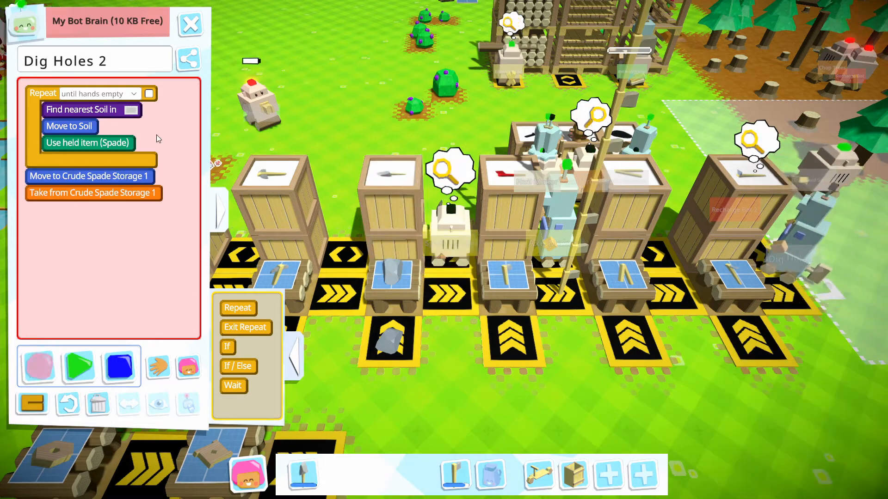
left_click_drag(89, 176, 98, 89)
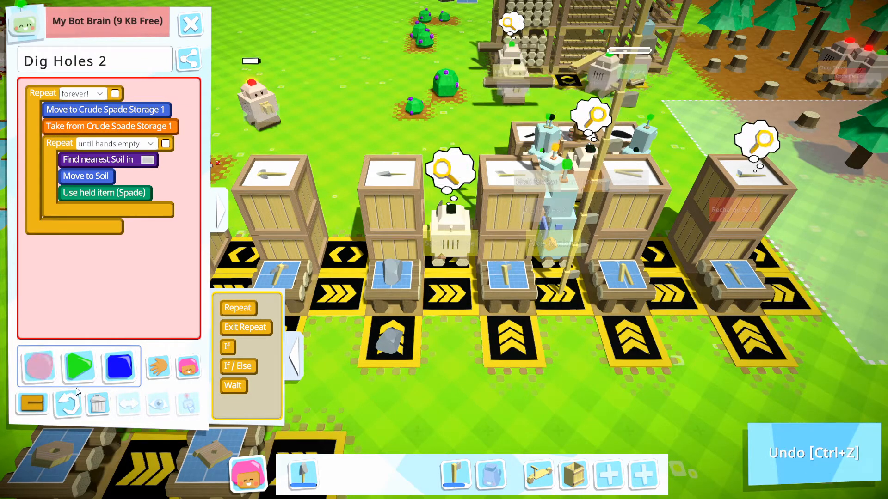
left_click(78, 366)
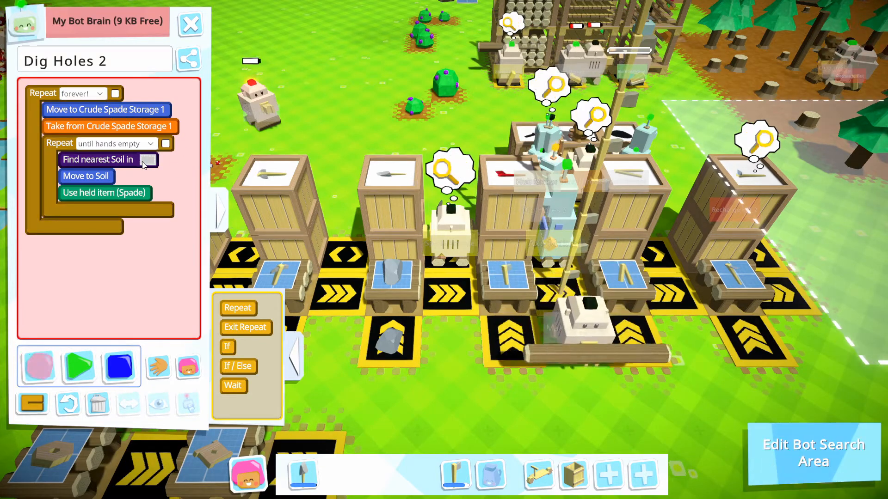
Confirm a 17-by-17 soil search area for Dig Holes 2 and leave its running program.
left_click(812, 453)
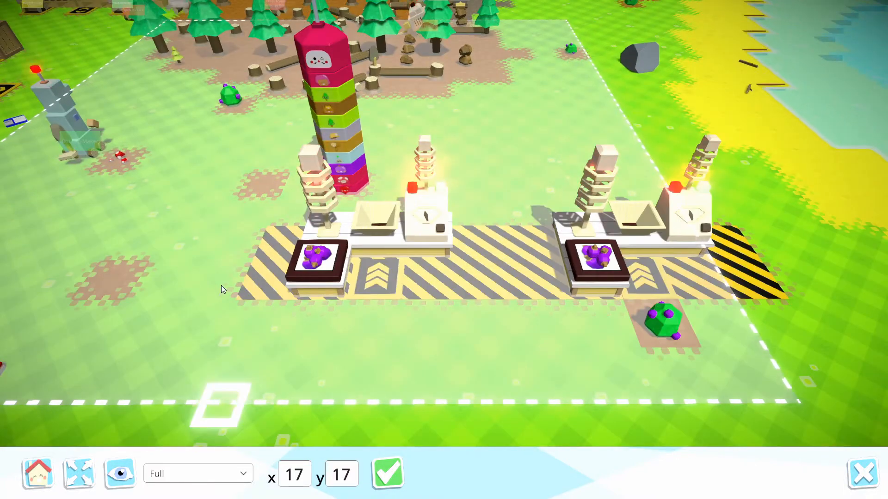
left_click(387, 473)
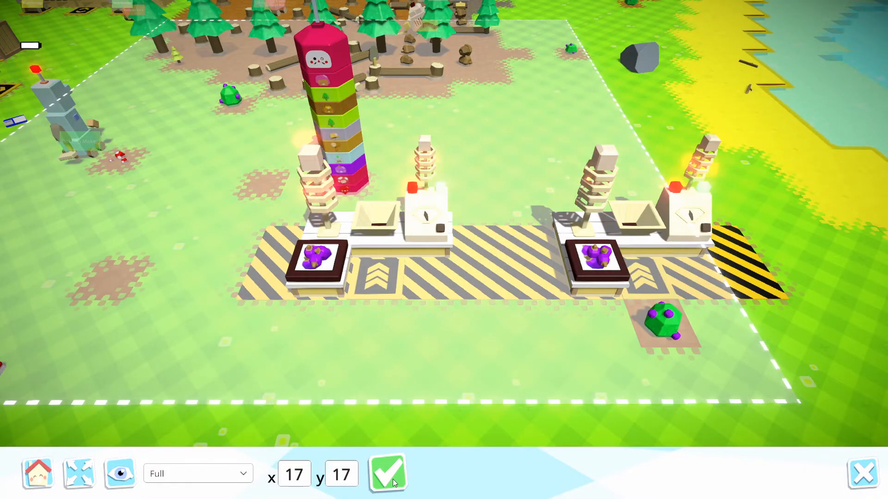
left_click(388, 473)
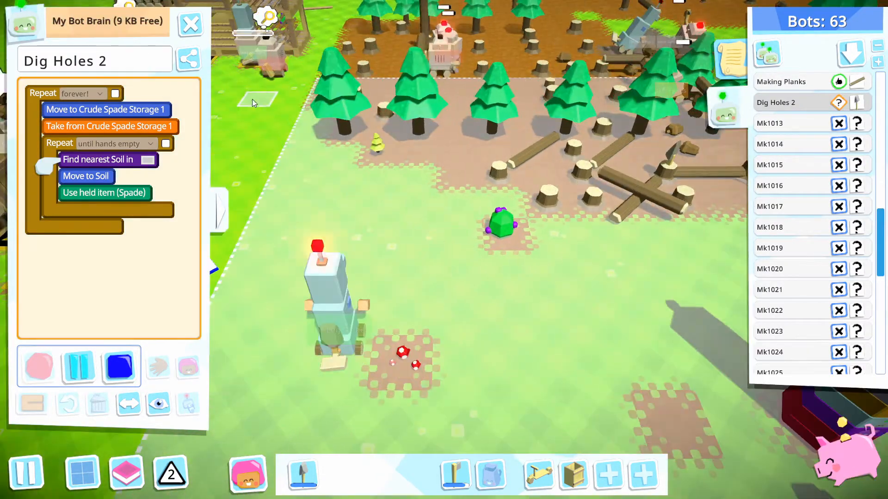
left_click(417, 101)
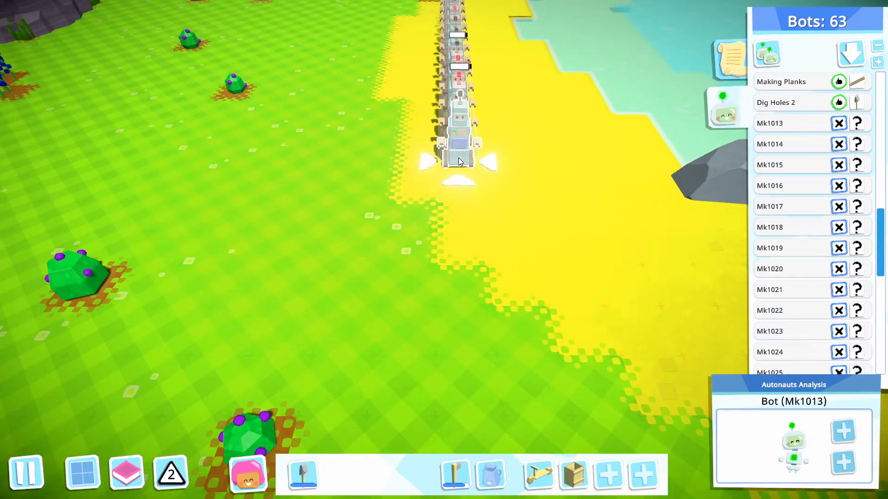
Rename bot Mk1013 'Terf Digger', move its spade-storage steps to the top, and close its running program.
left_click(838, 102)
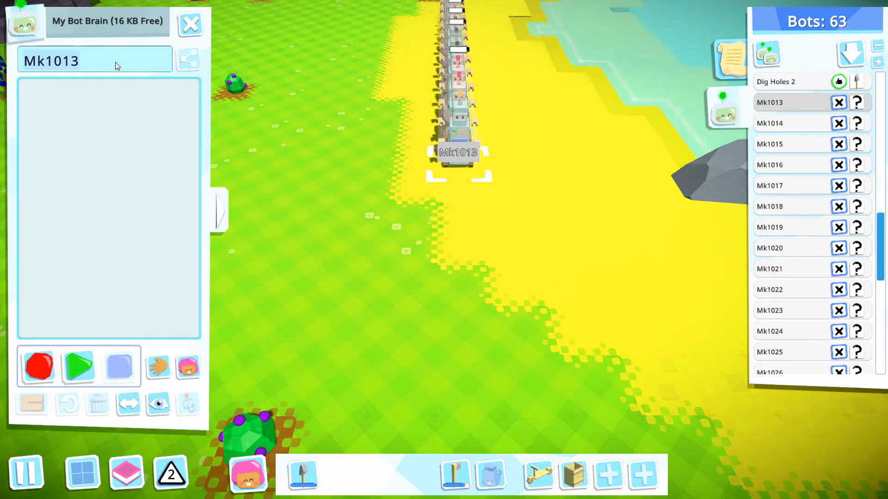
type("Terf")
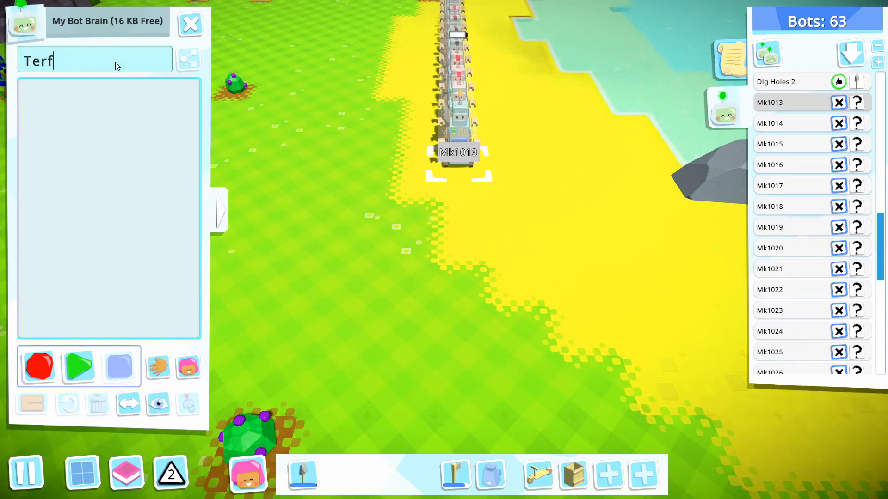
type("Digger")
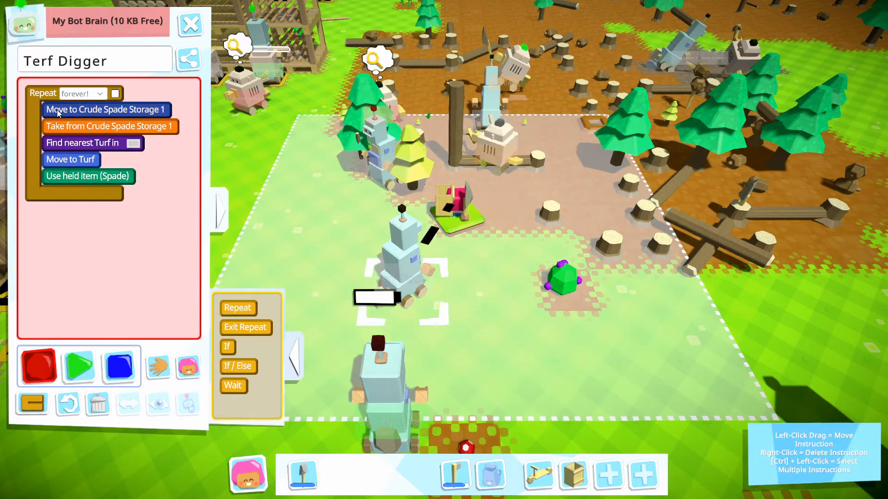
left_click_drag(106, 109, 89, 92)
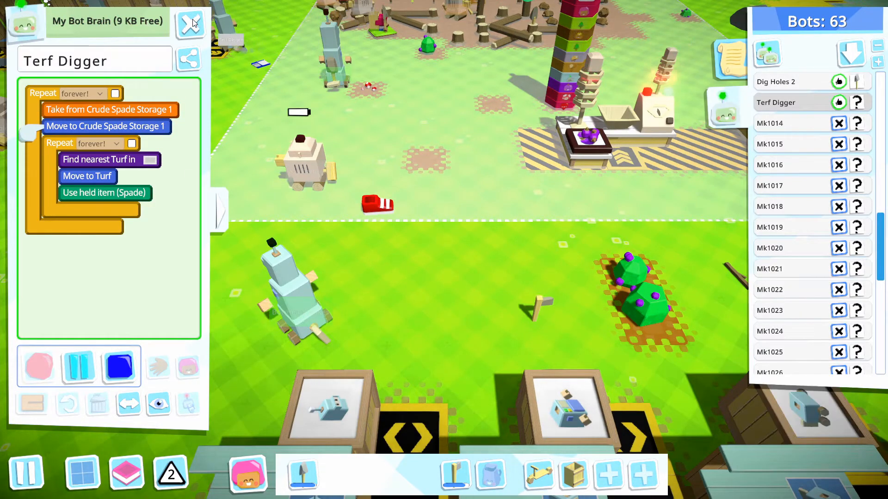
left_click(190, 21)
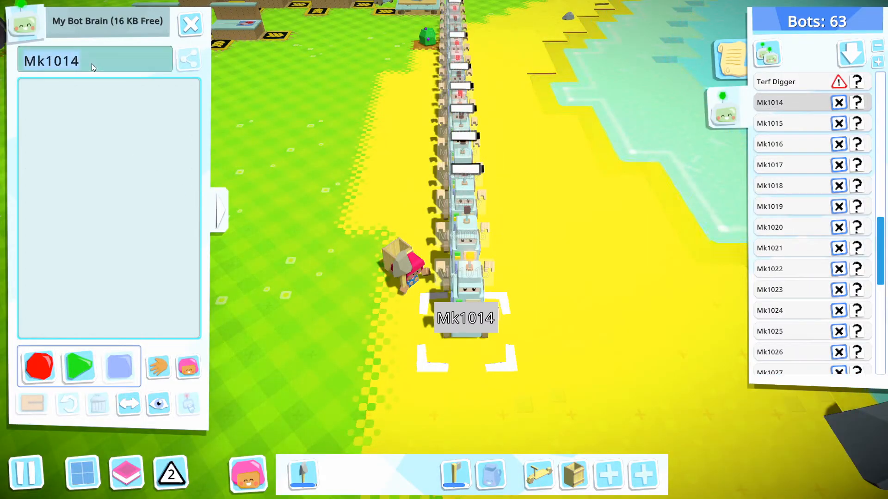
Name Mk1014 'Terf Storage', record picking up turf, loop until hands full, then loop dropping it.
type("Terf Storage")
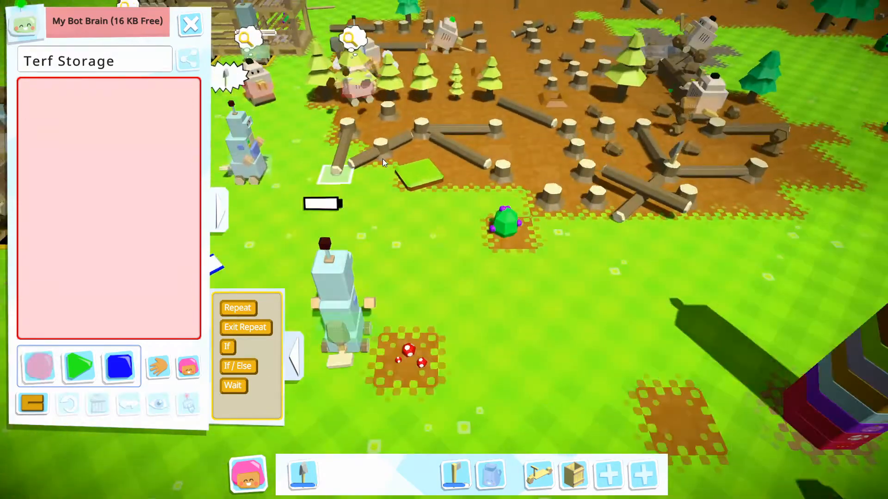
left_click(419, 172)
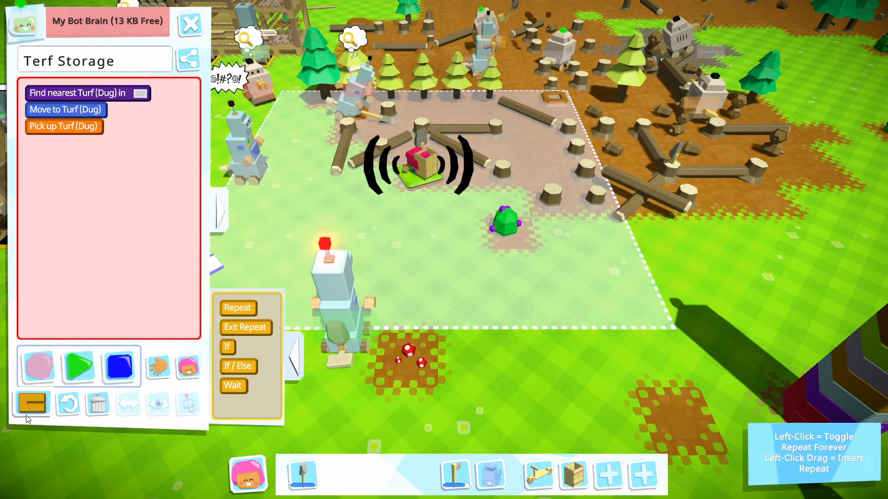
left_click(32, 403)
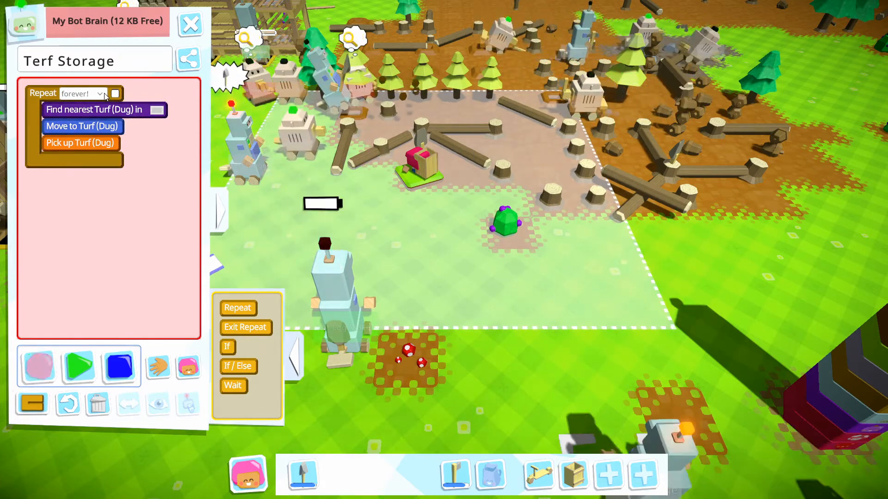
left_click(82, 93)
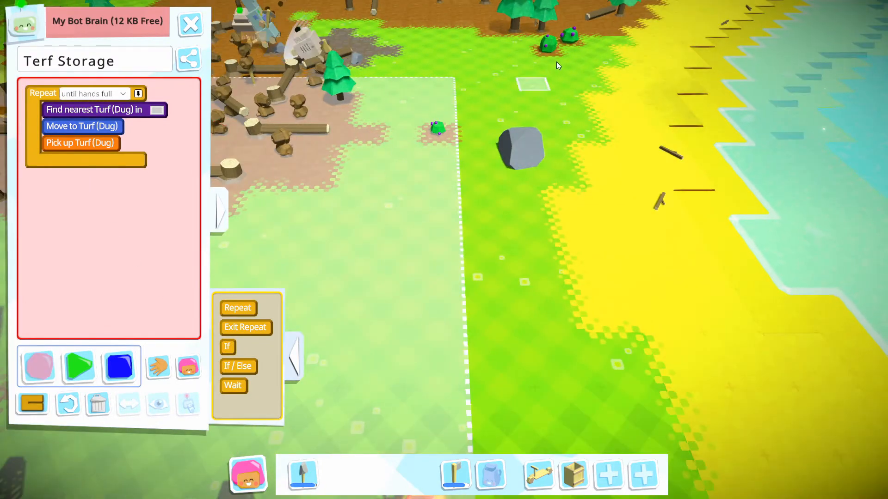
mouse_move(553, 78)
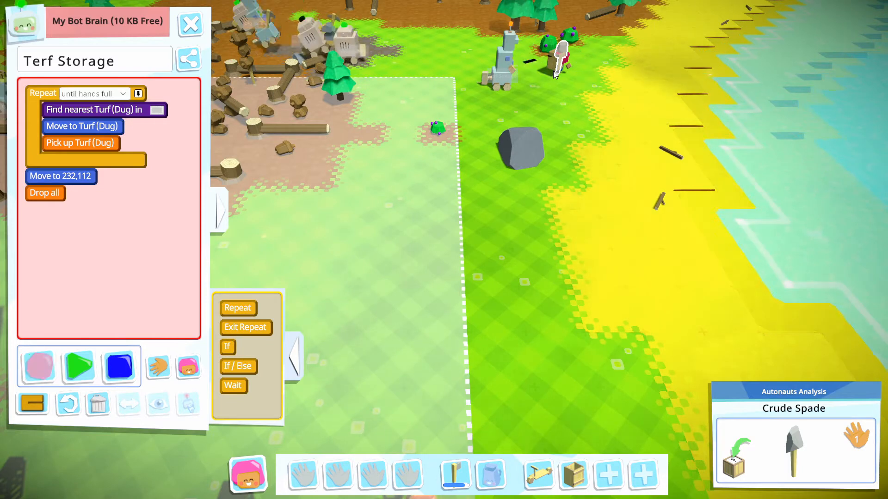
mouse_move(32, 403)
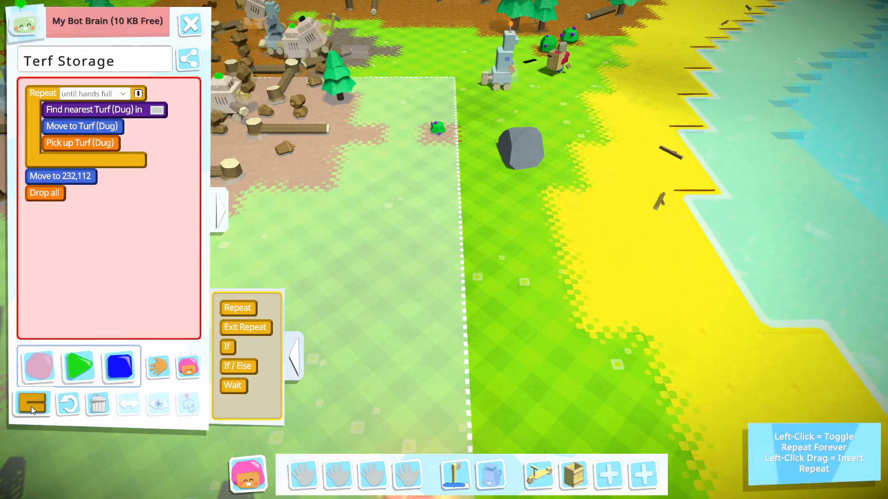
left_click(32, 403)
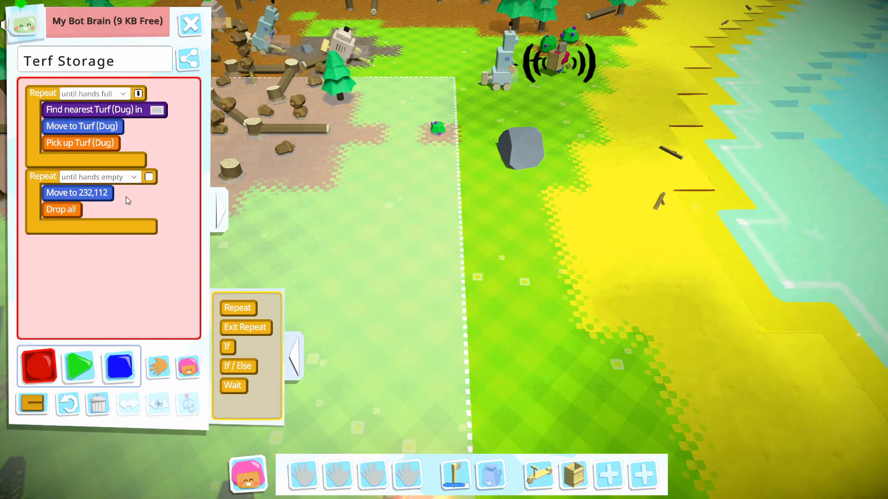
left_click(78, 367)
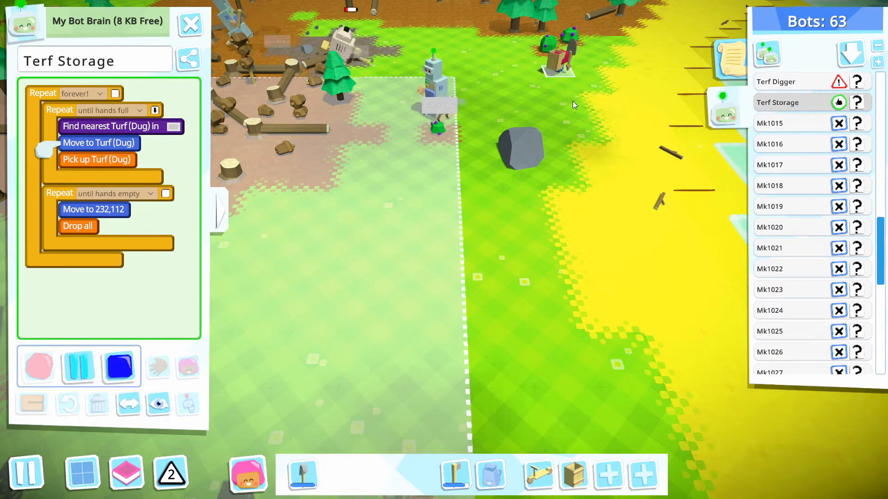
Close the Terf Storage program and start moving the structure beside the spade workbenches.
left_click(573, 235)
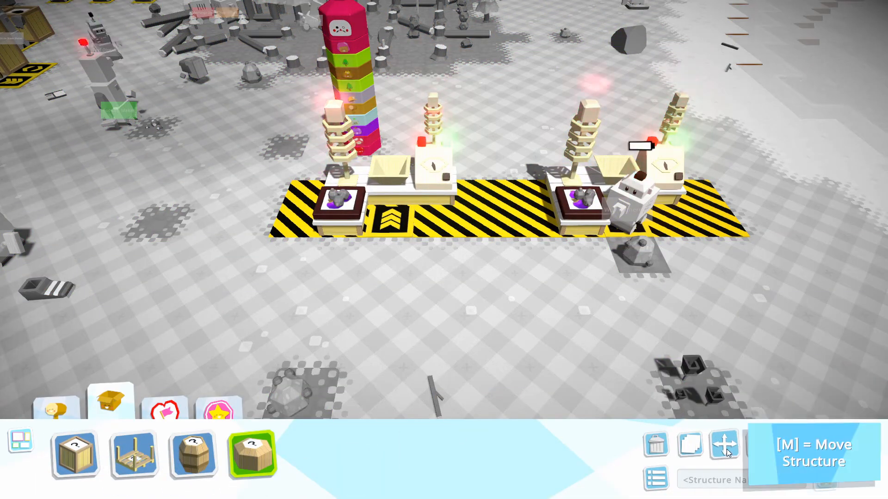
left_click(724, 444)
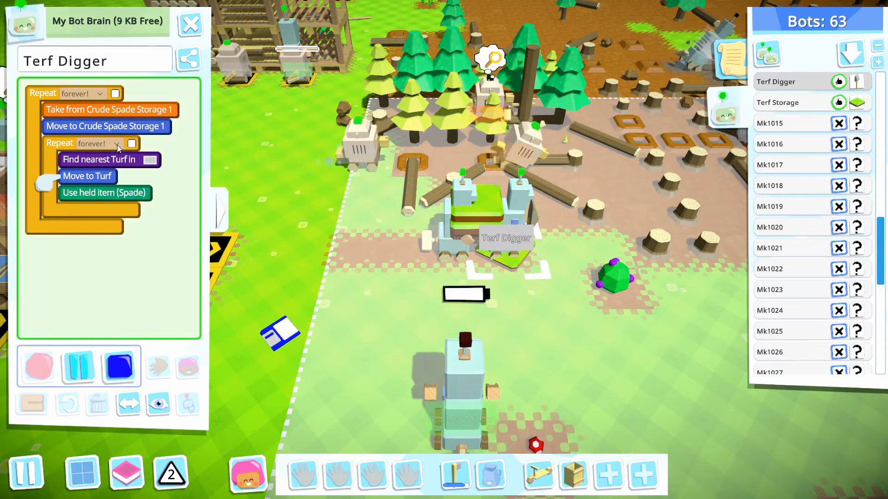
Stop Terf Digger and set its inner turf-digging loop to repeat until hands are empty.
left_click(119, 366)
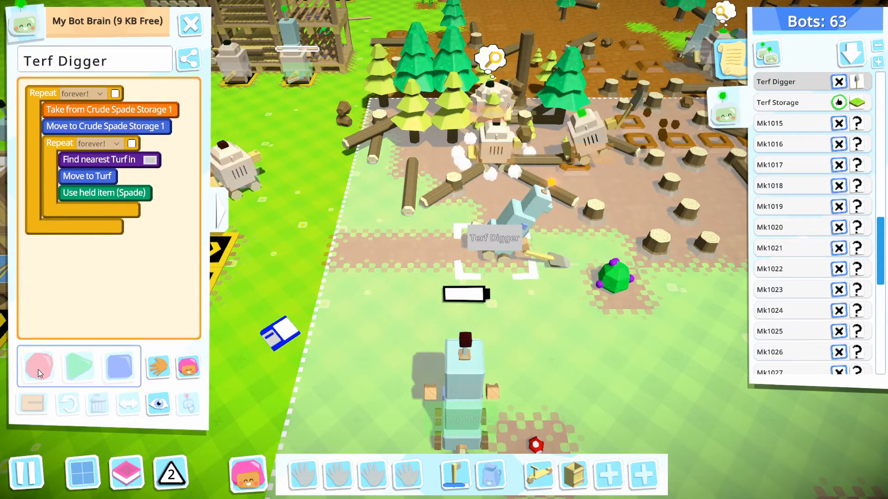
left_click(37, 366)
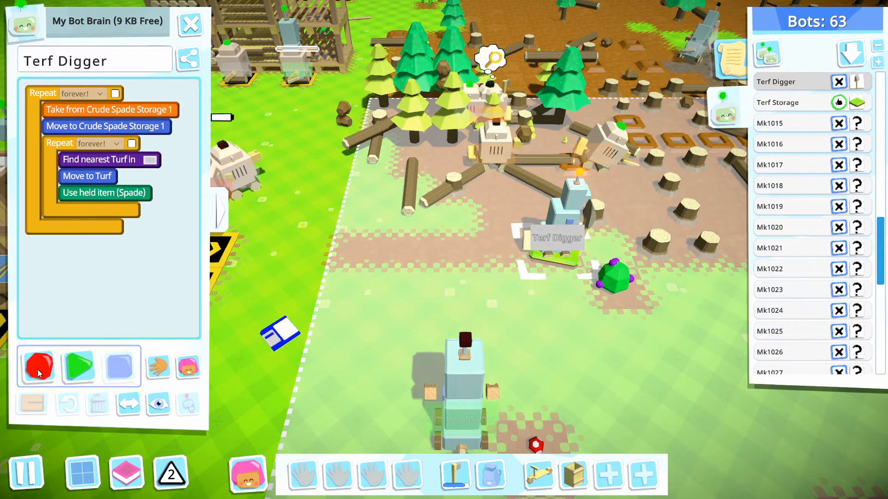
left_click(99, 143)
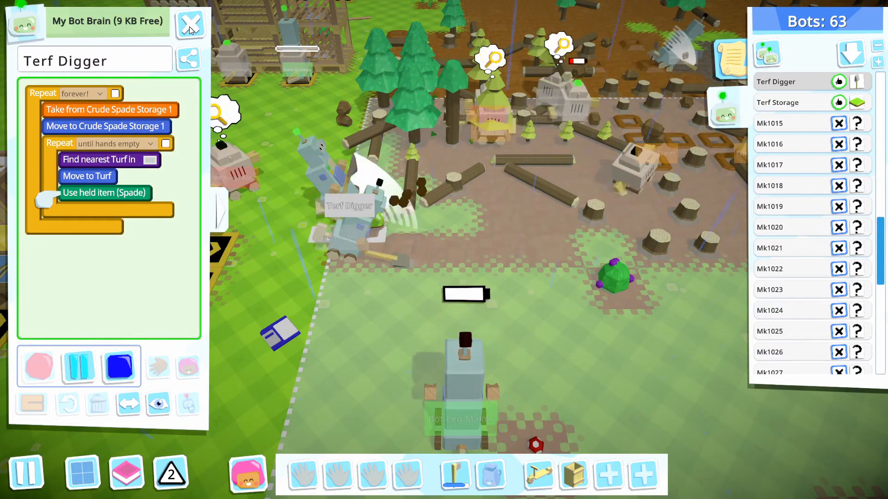
Close Terf Digger's program and walk the colonist across the grass toward the forest.
left_click(190, 23)
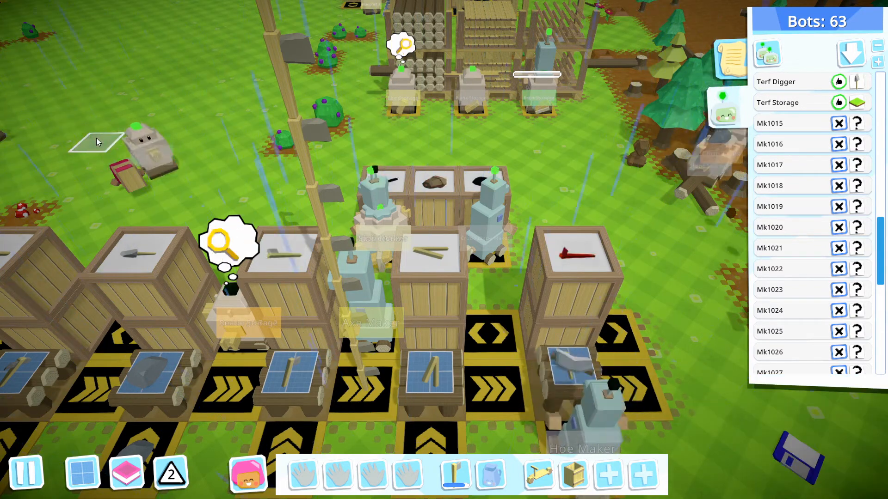
left_click(484, 198)
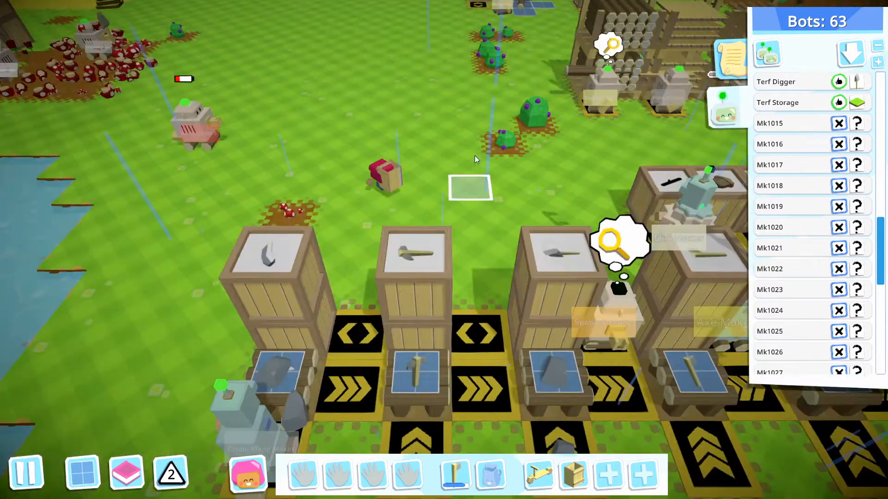
left_click(416, 255)
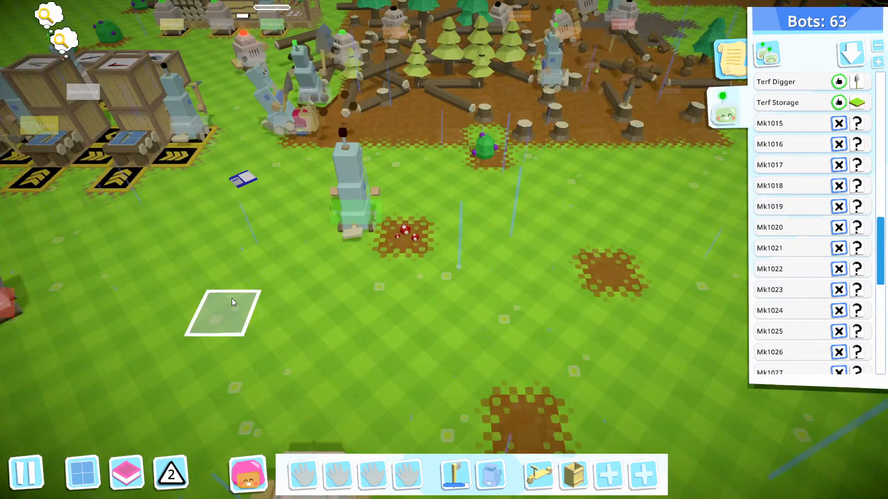
left_click(484, 146)
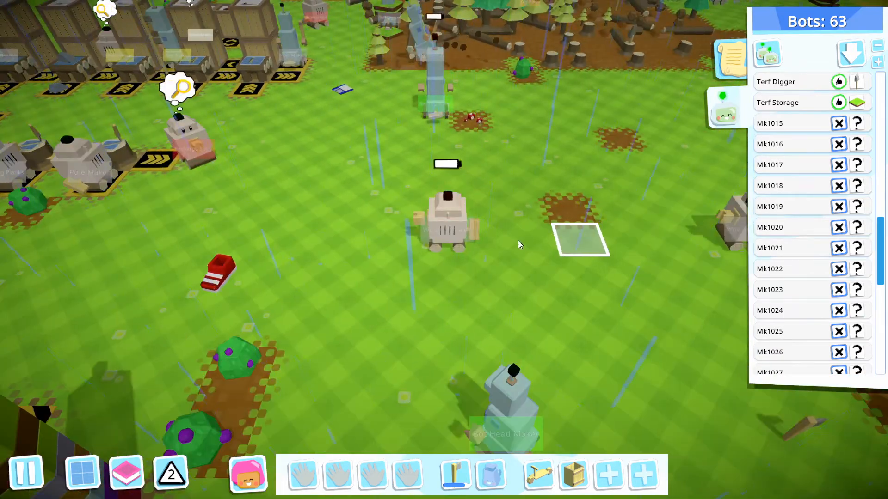
left_click(447, 221)
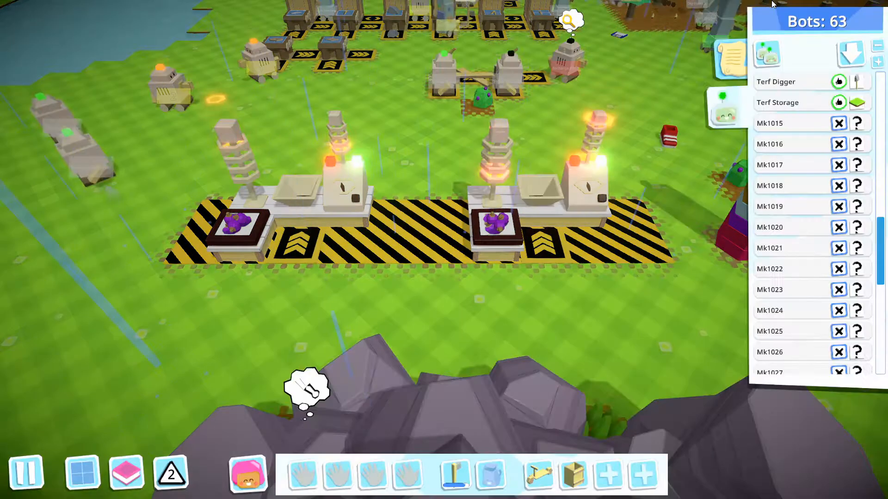
Scroll the Research screen to Level 2, then check Cooking Technology's remaining Wuv needs.
left_click(125, 472)
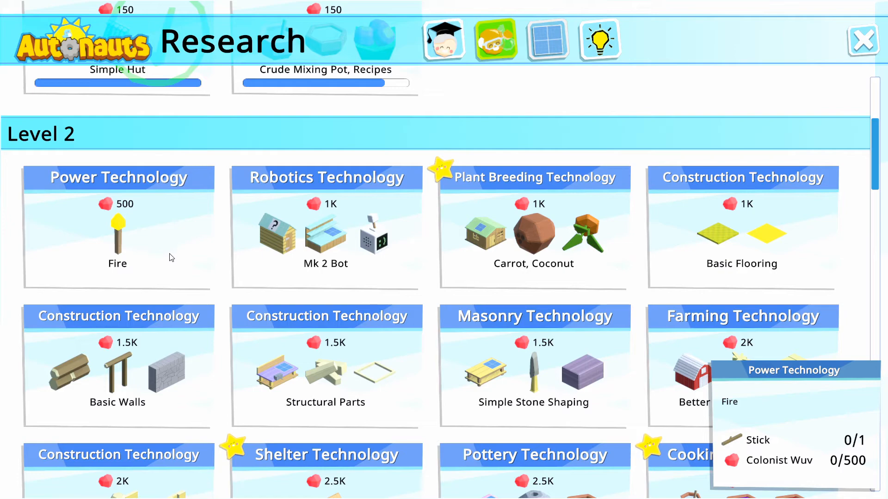
scroll("down", 3)
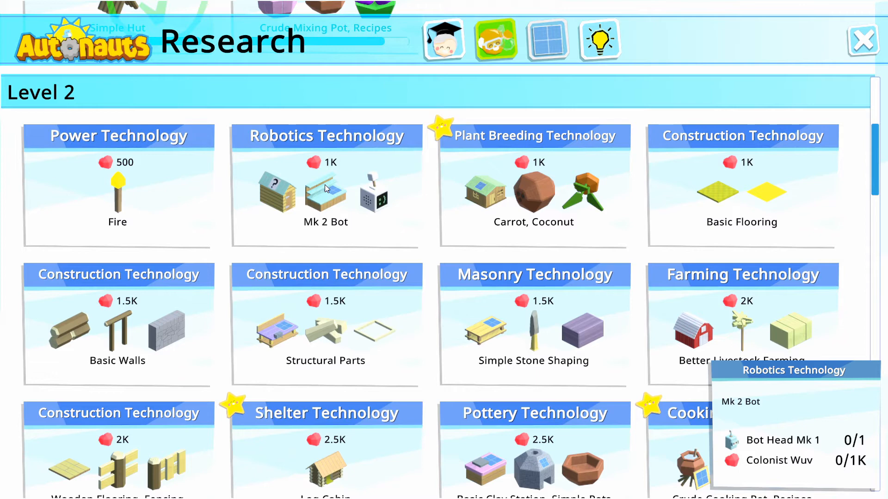
mouse_move(154, 310)
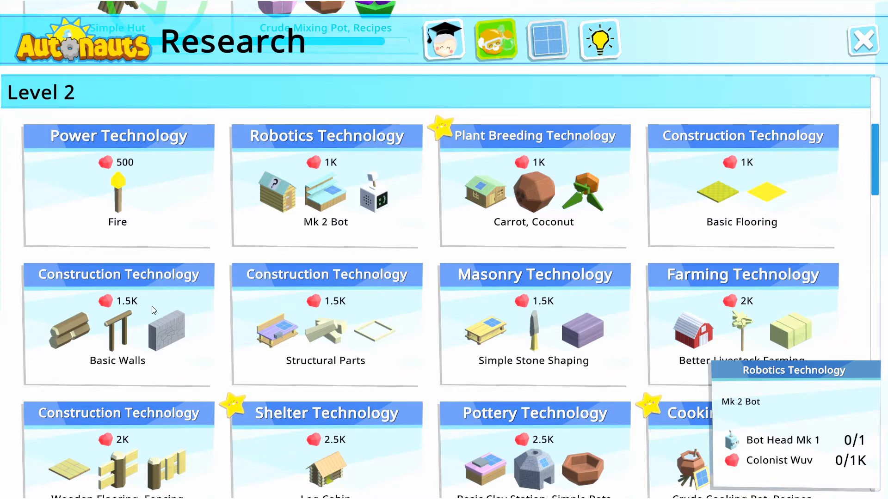
mouse_move(136, 332)
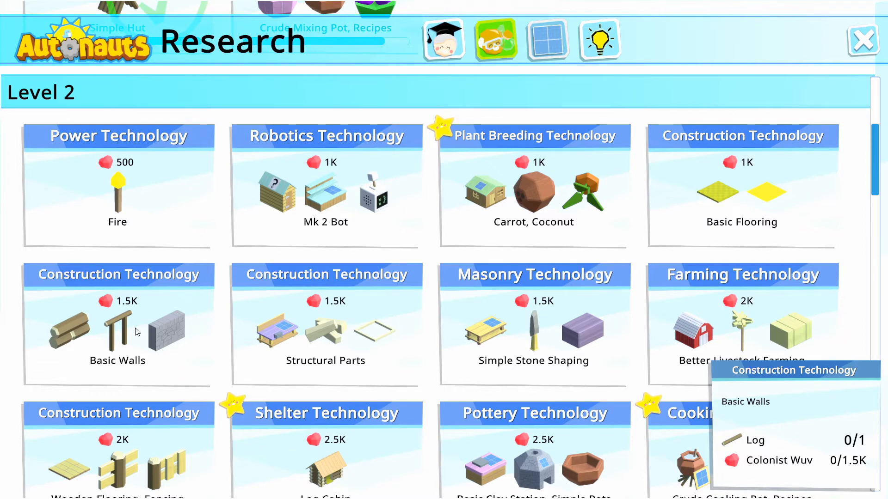
mouse_move(140, 318)
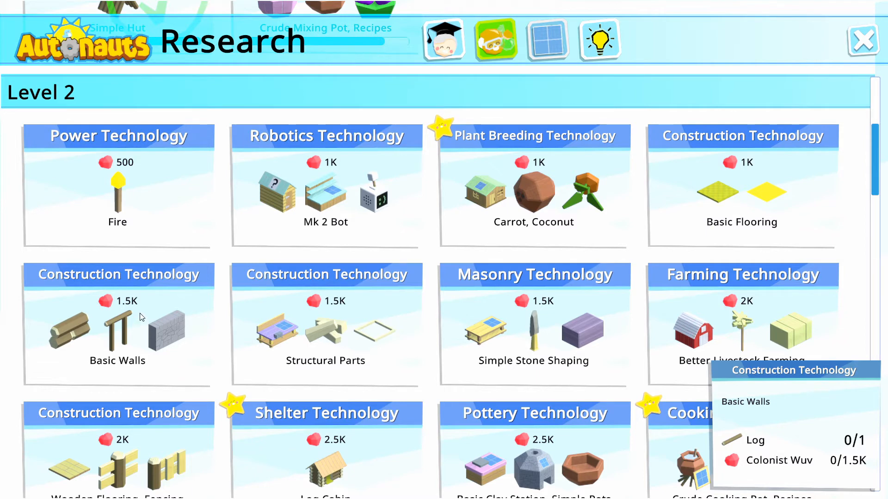
mouse_move(363, 207)
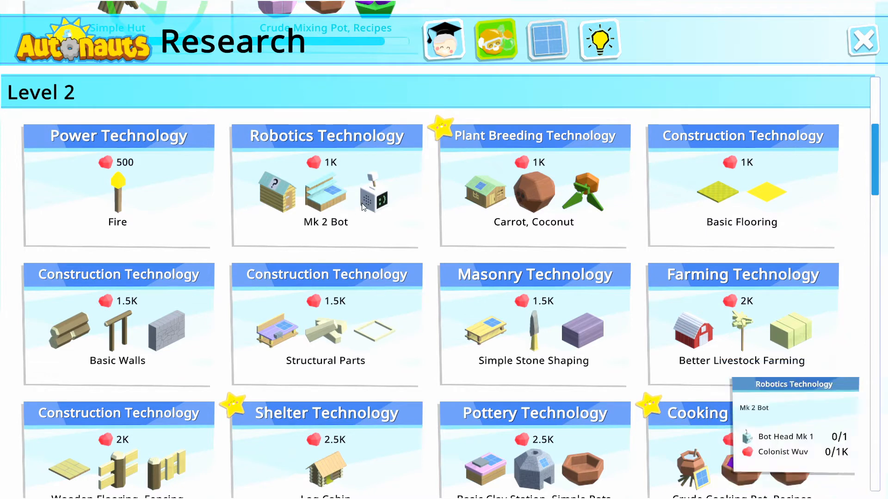
mouse_move(532, 200)
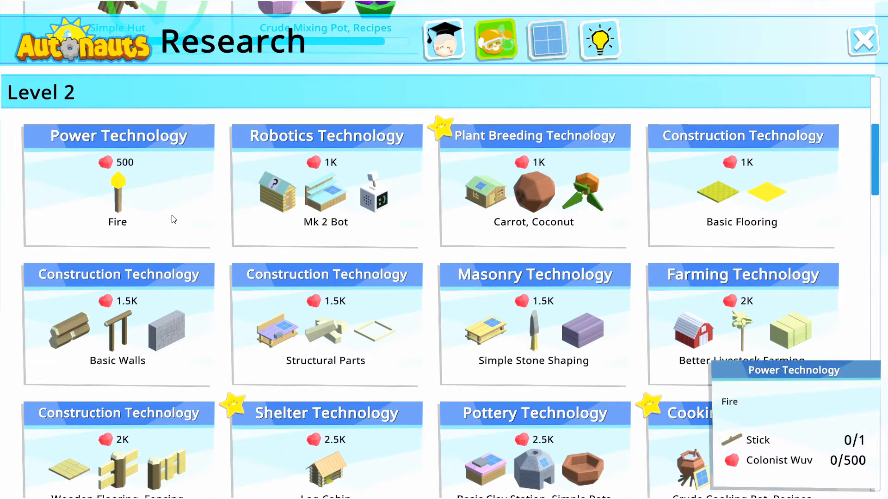
left_click(862, 40)
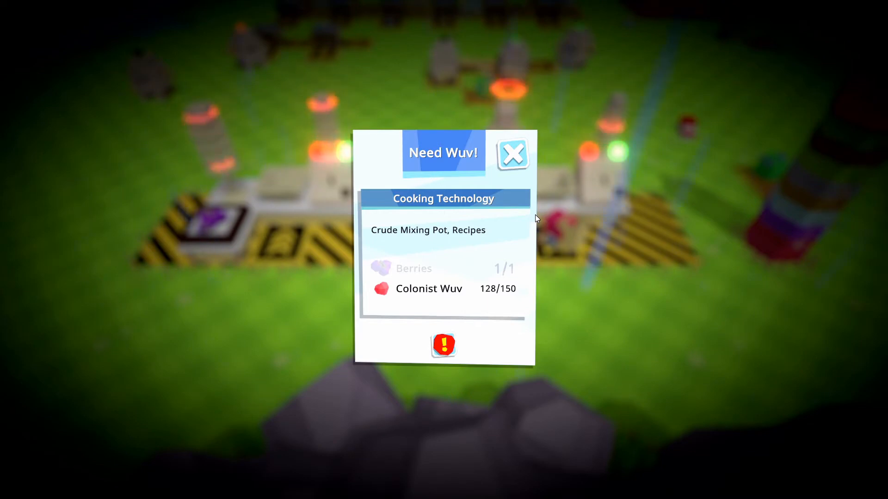
Dismiss the Need Wuv notice to return to the colony view.
left_click(512, 154)
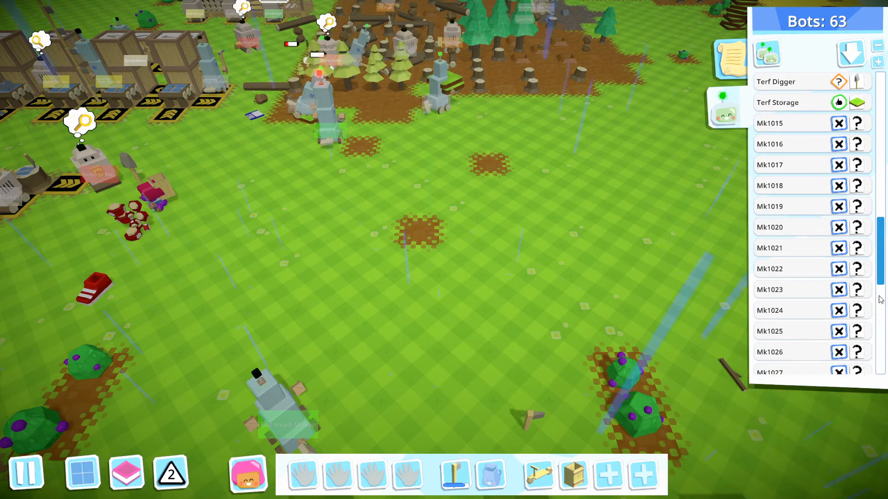
Walk to the idle bots on the sand and select bot Mk1015 for teaching.
scroll("down", 3)
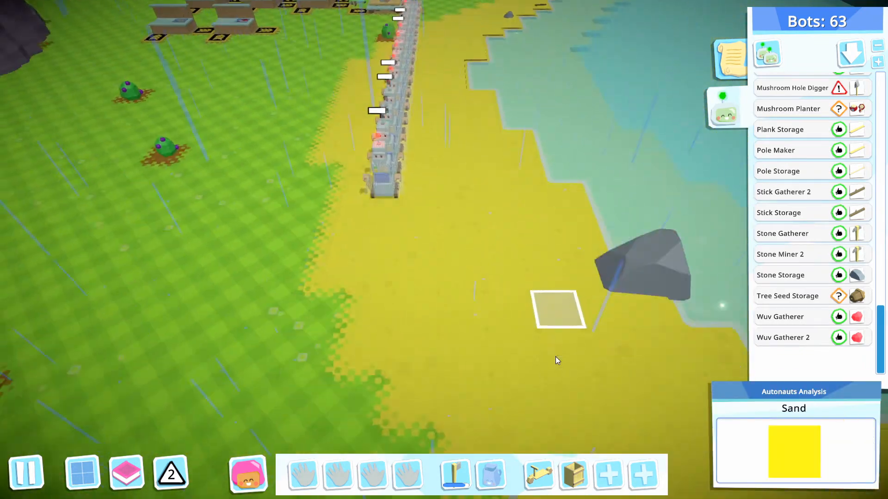
left_click(558, 226)
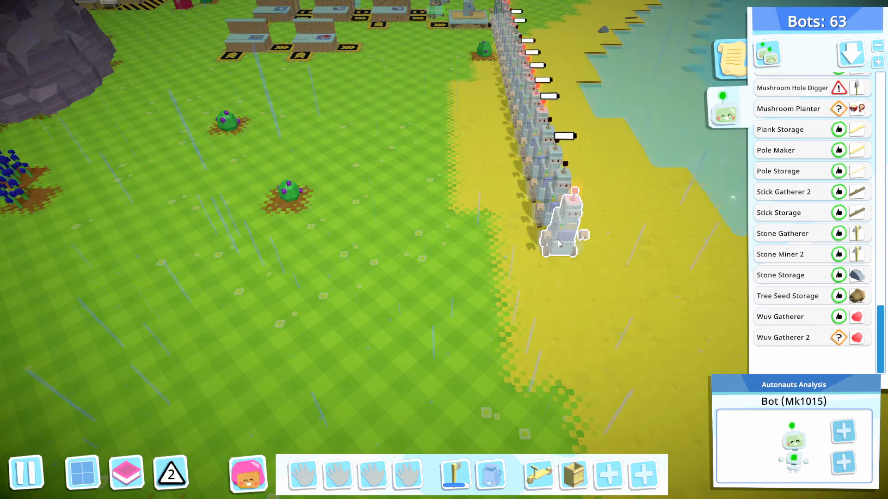
left_click(787, 296)
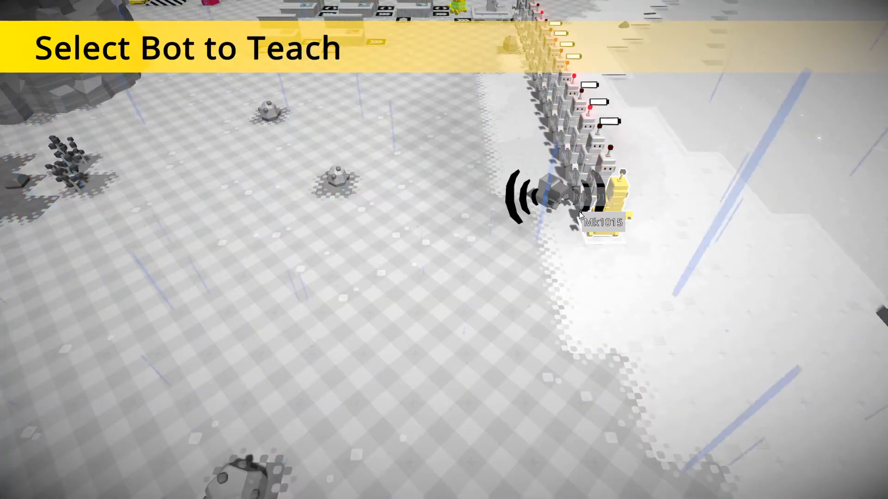
left_click(603, 222)
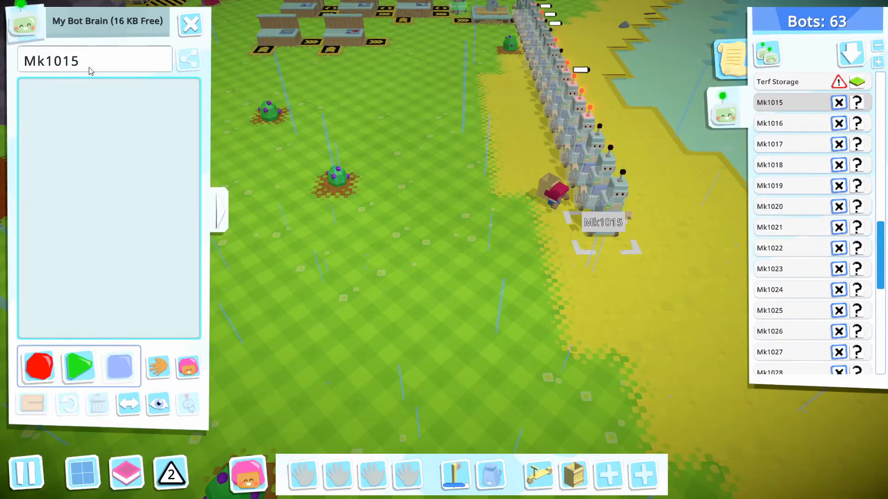
Name bot Mk1015 'Tree Planter 2' and confirm the name.
type("T")
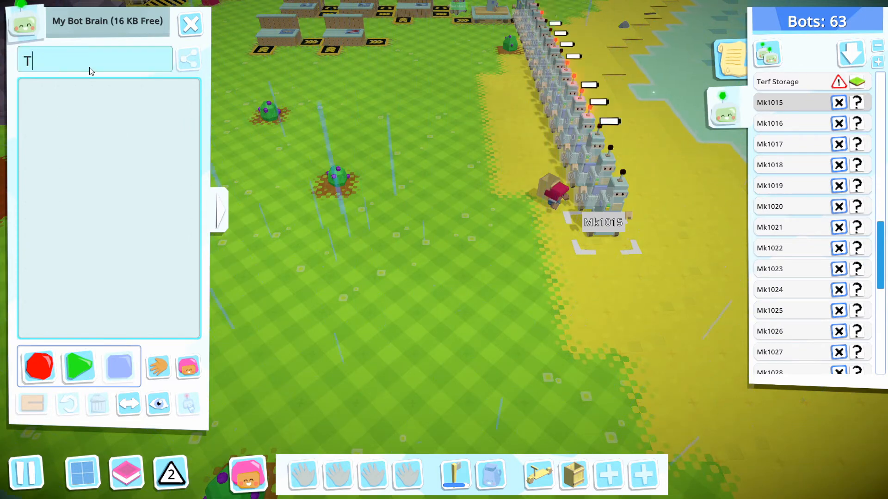
type("ree Planter 2")
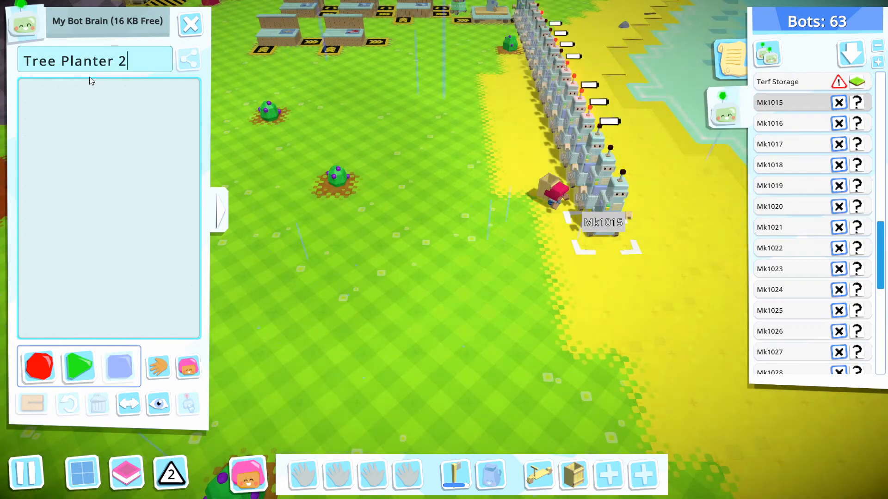
left_click(37, 366)
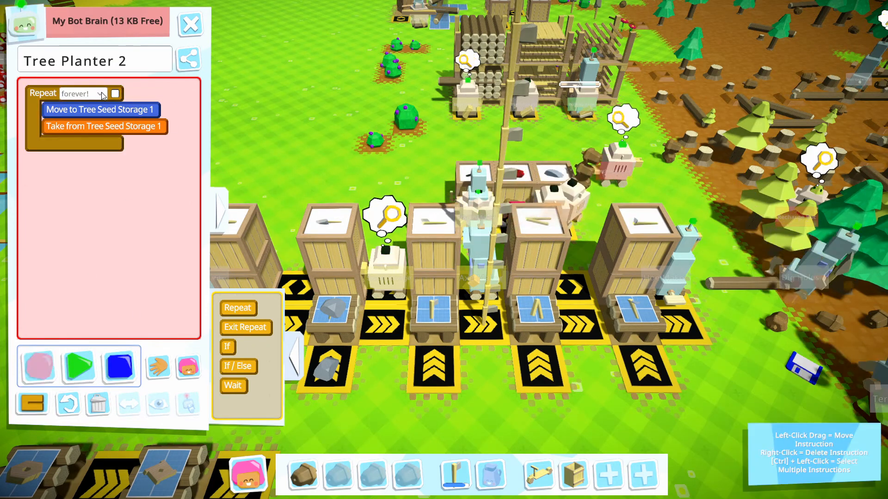
Loop seed-taking until hands are full, then wrap the planting program in Repeat forever.
left_click(101, 94)
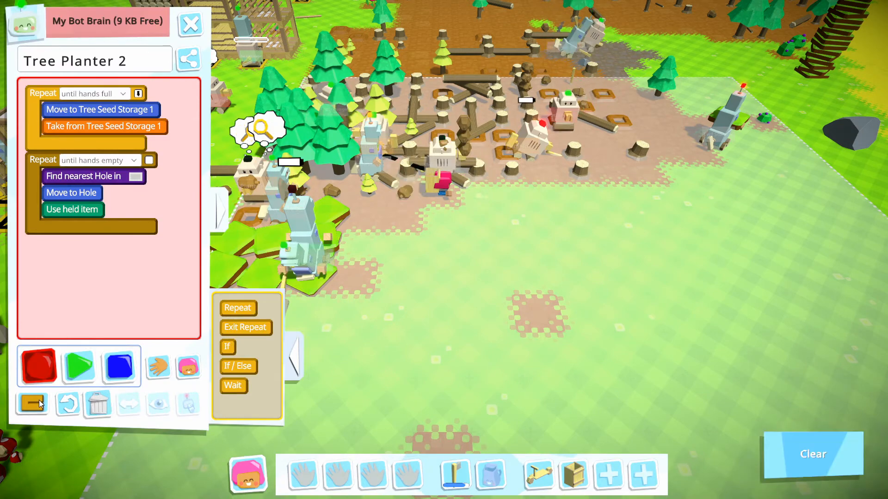
left_click(32, 403)
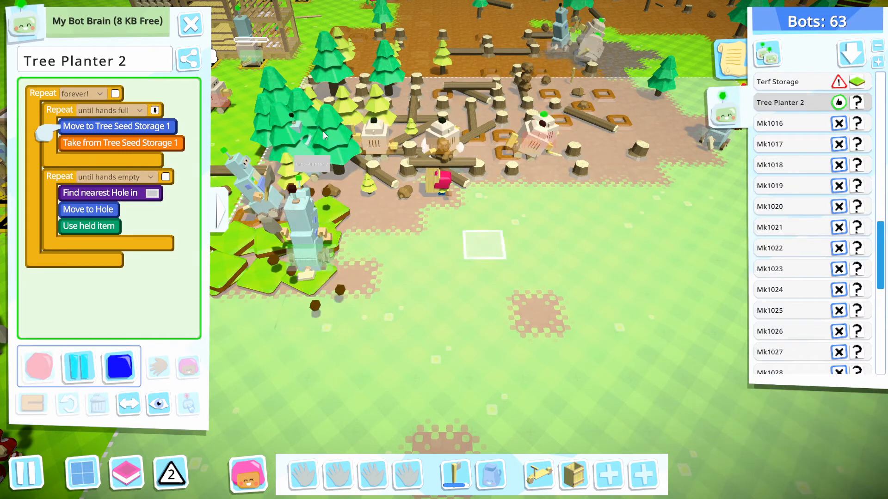
Close Tree Planter 2's Bot Brain panel, leaving the bot running.
left_click(330, 136)
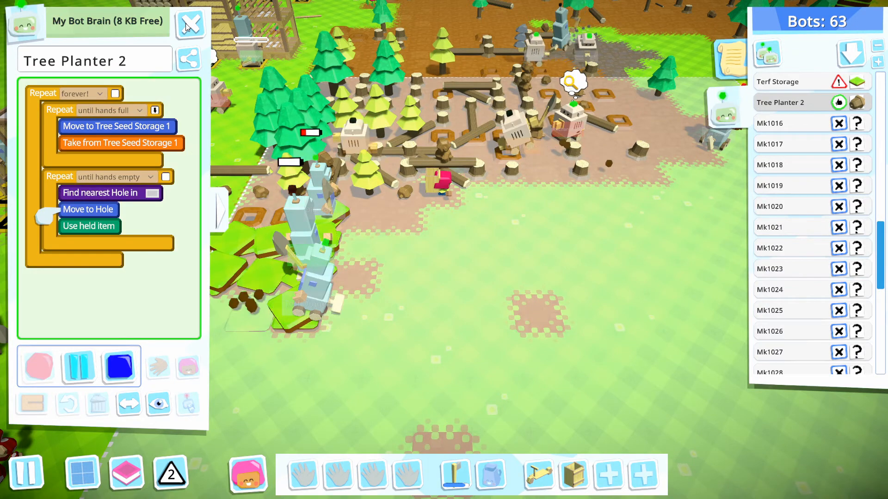
left_click(190, 23)
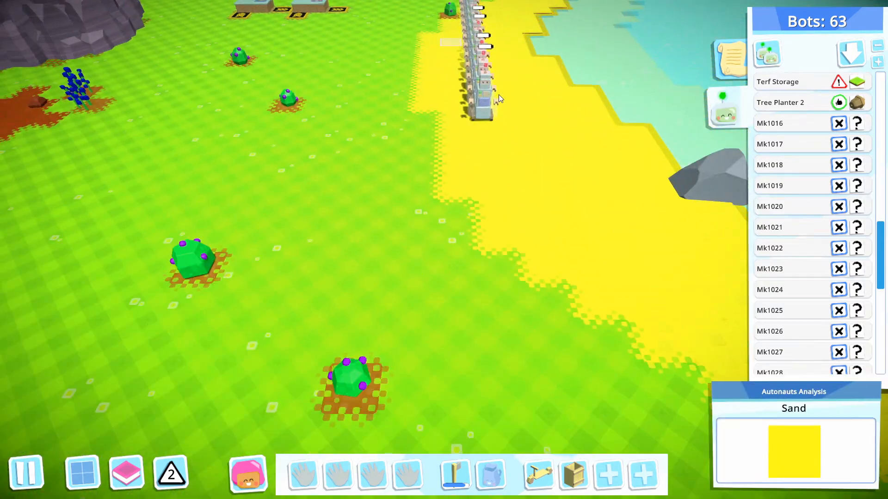
Select bot Mk1016 to teach and enter the name 'Tree Cutter 2'.
left_click(481, 90)
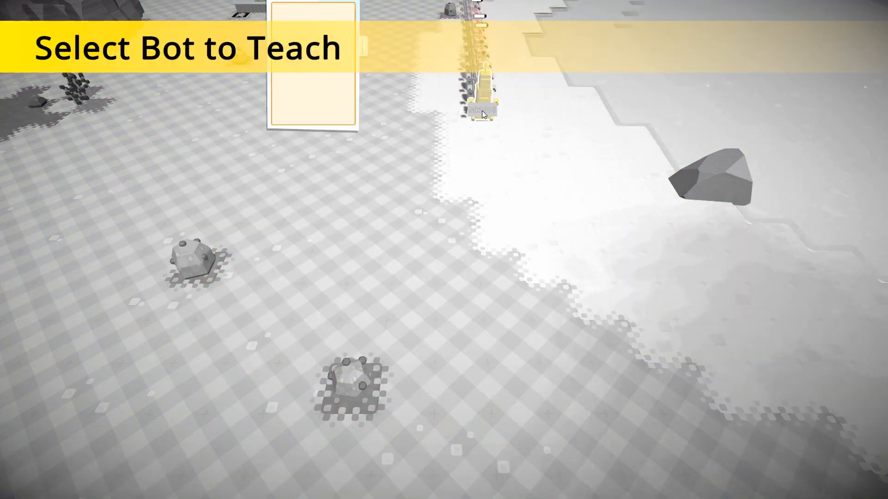
left_click(482, 108)
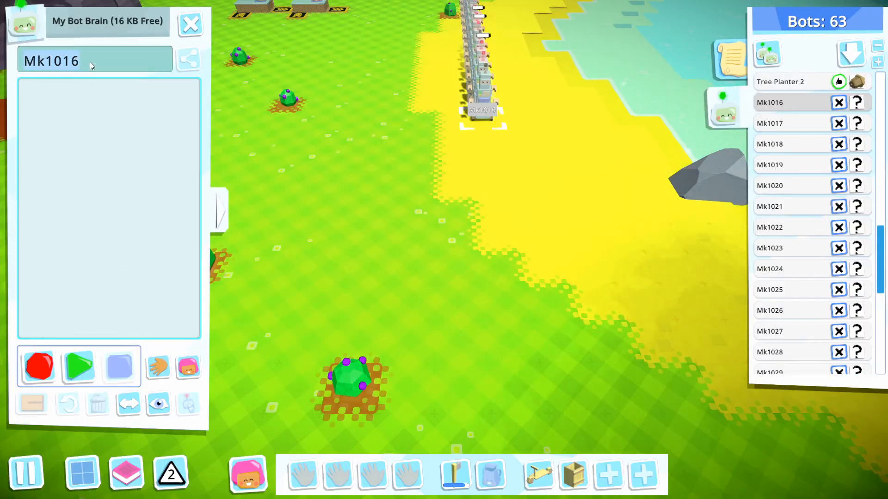
type("Tree Cutter")
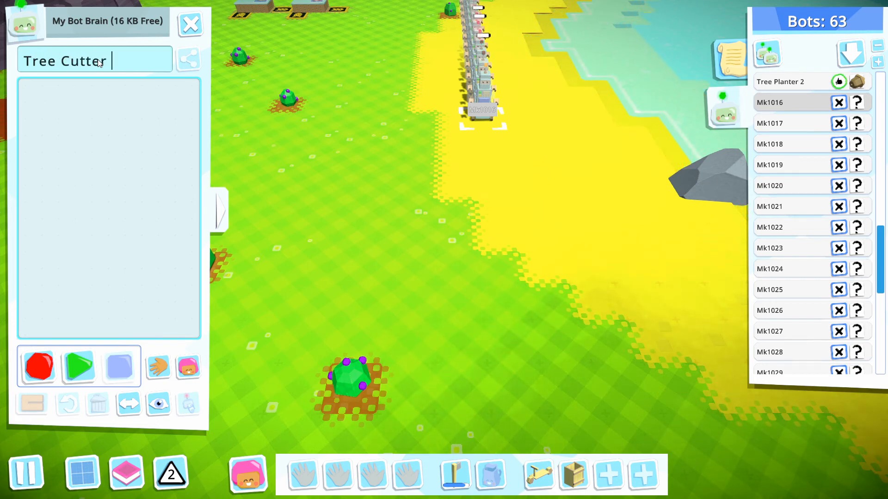
type("2")
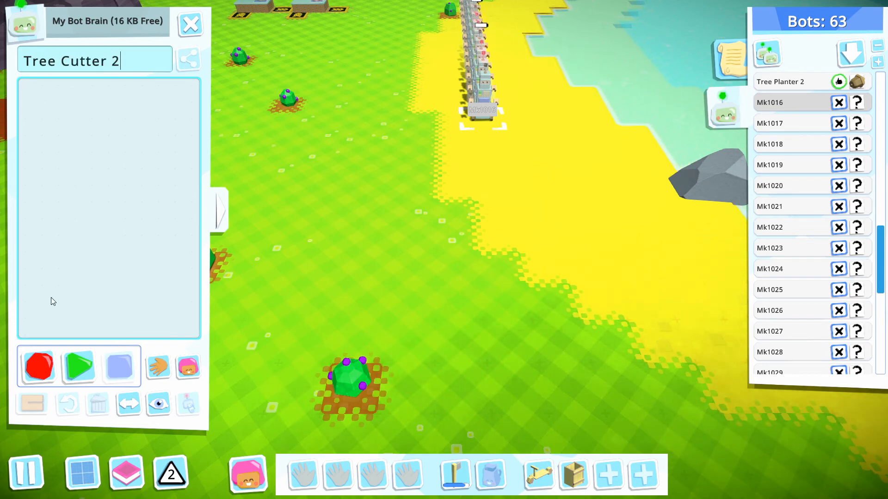
Loop the tree-chopping steps until hands empty, then wrap everything in Repeat forever.
left_click(38, 366)
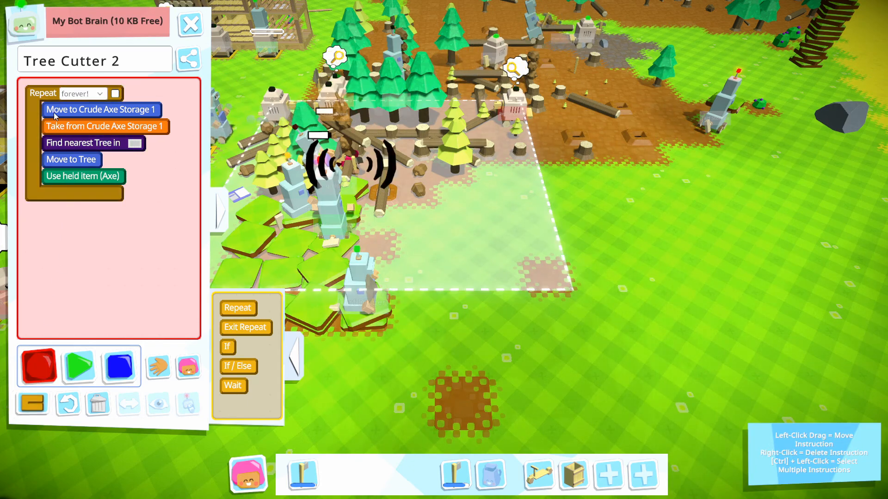
left_click_drag(101, 109, 85, 93)
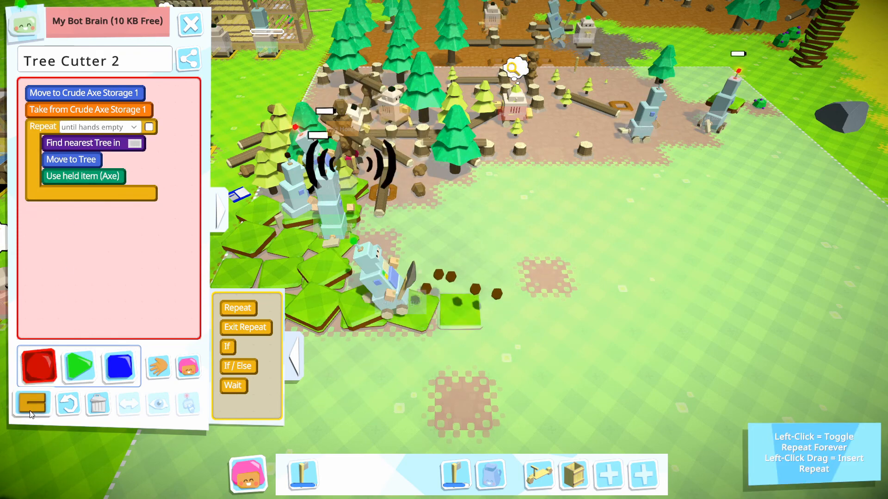
left_click(33, 403)
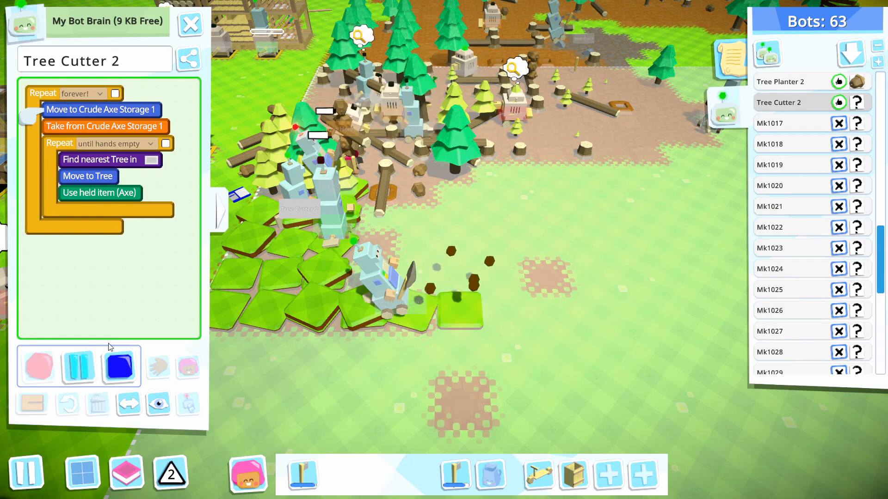
Close Tree Cutter 2's program and inspect the Terf Storage bot.
left_click(190, 24)
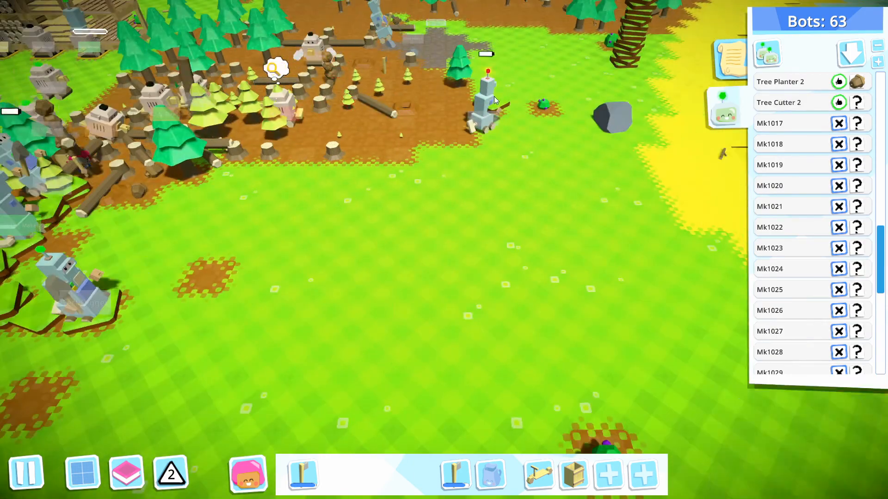
left_click(484, 99)
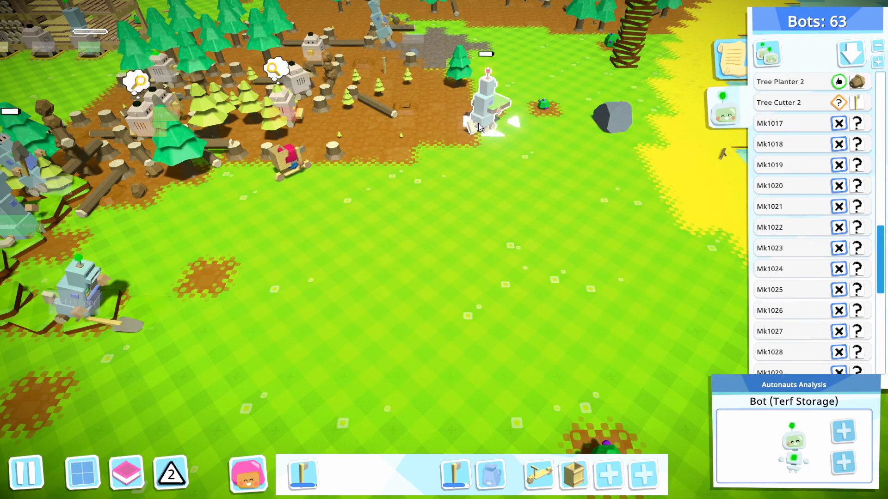